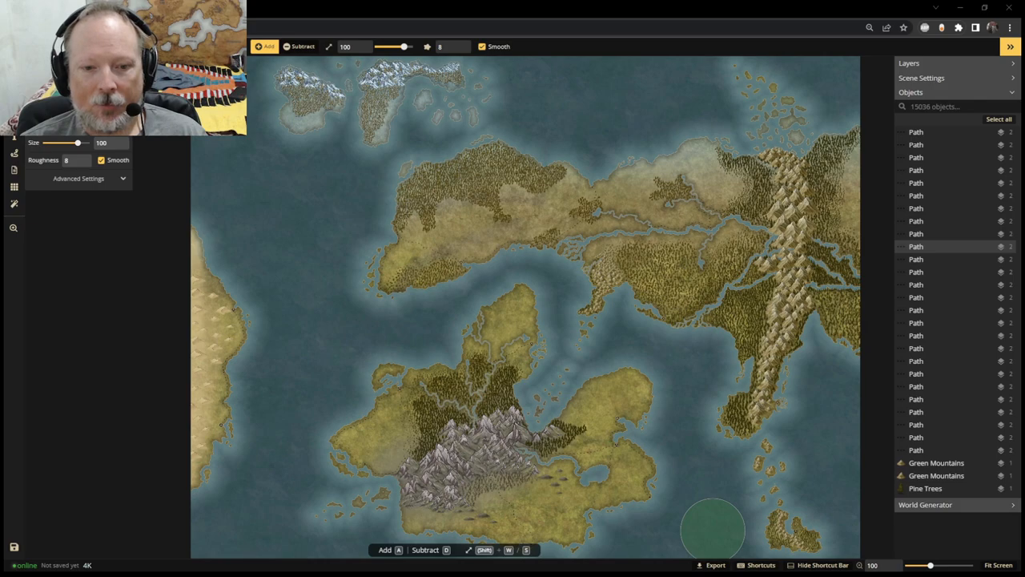
- Switch to the Brush tool and load a pale frosty Ice & Snow texture from the catalog
click(480, 504)
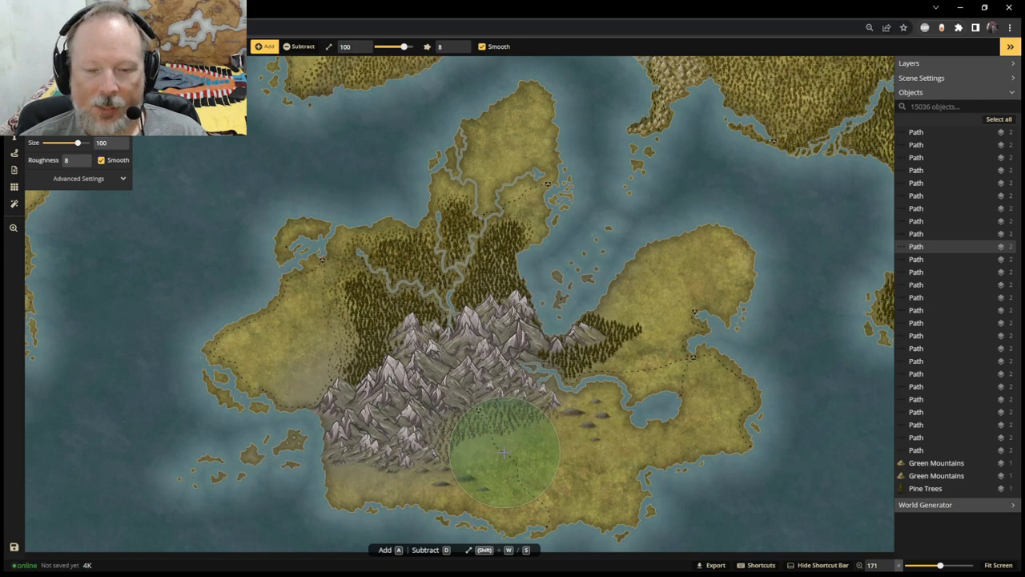
mouse_move(147, 406)
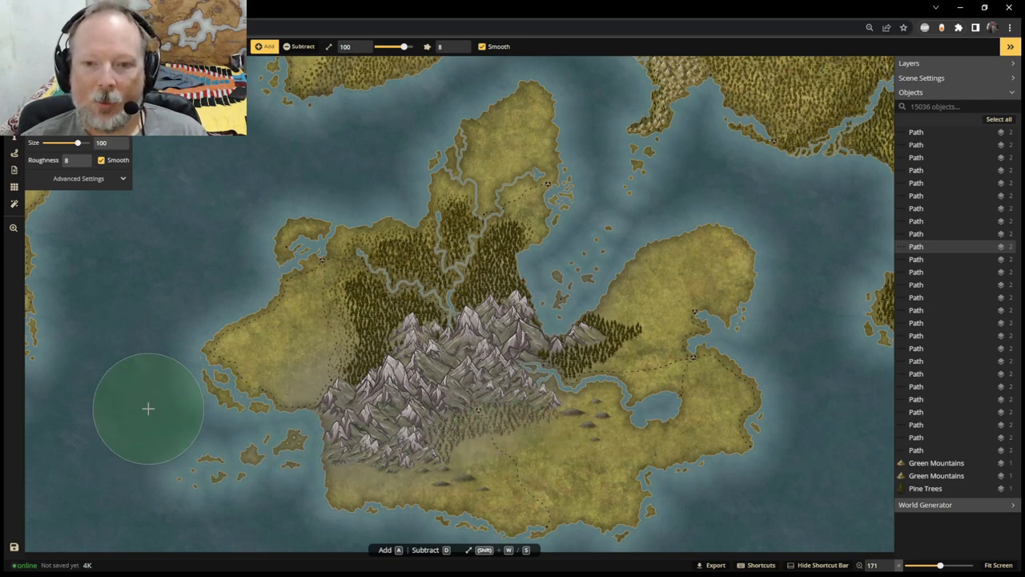
mouse_move(170, 393)
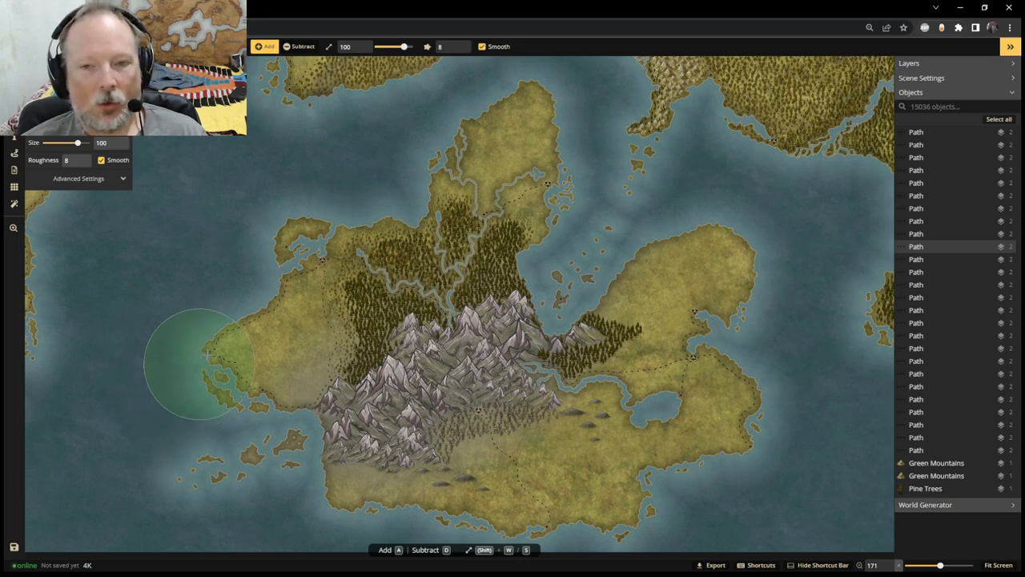
mouse_move(252, 304)
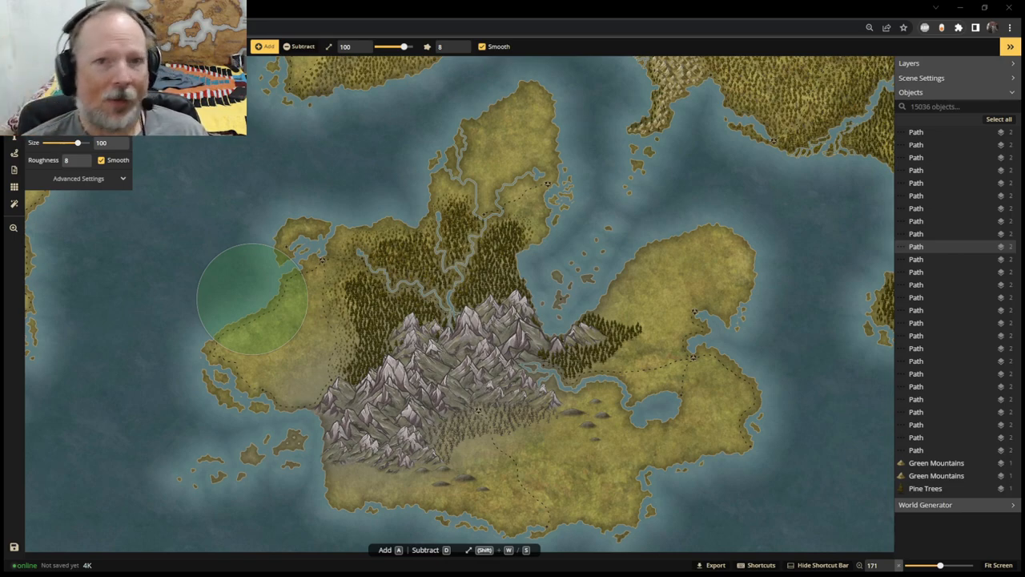
mouse_move(861, 337)
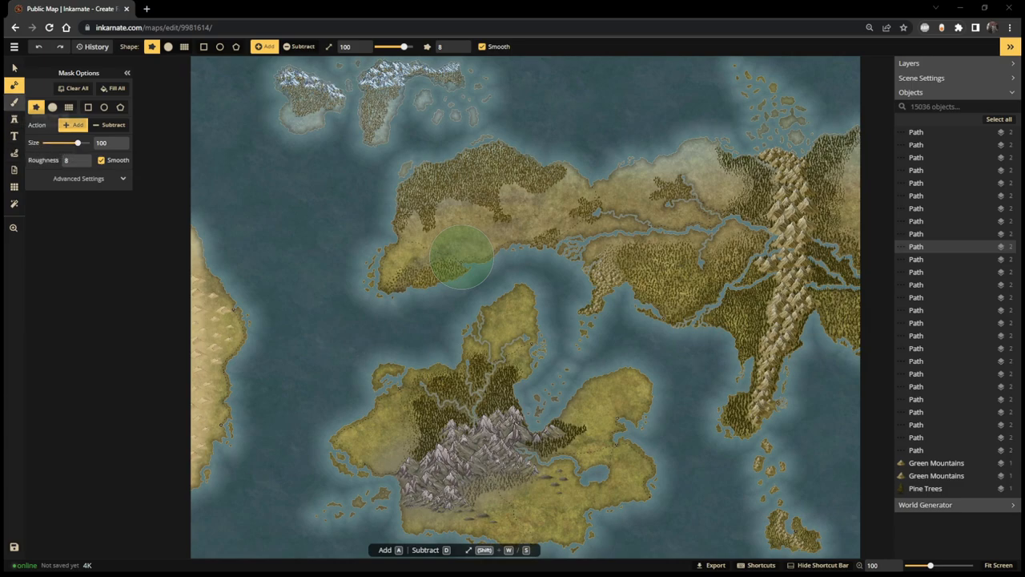
click(12, 102)
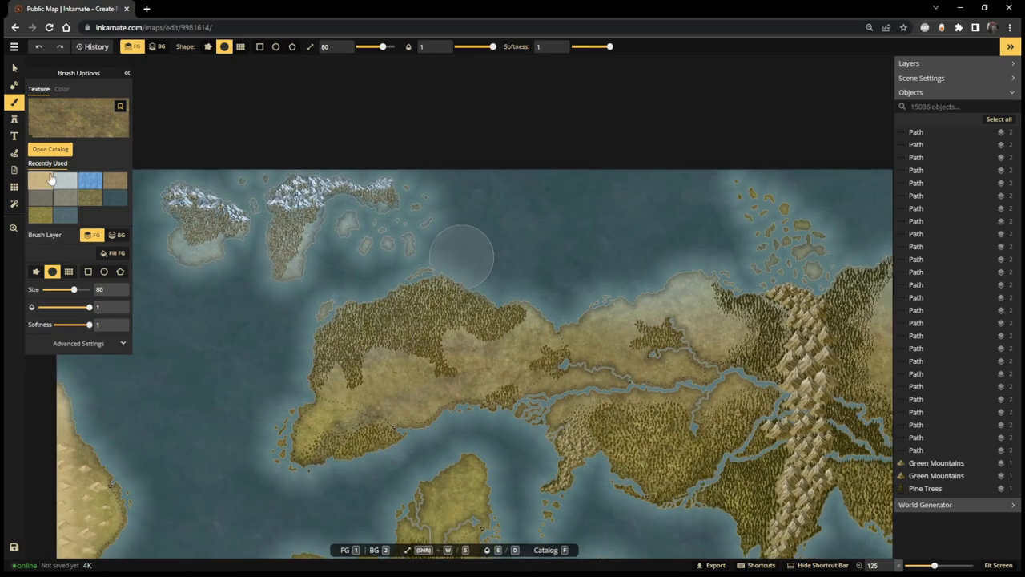
click(50, 150)
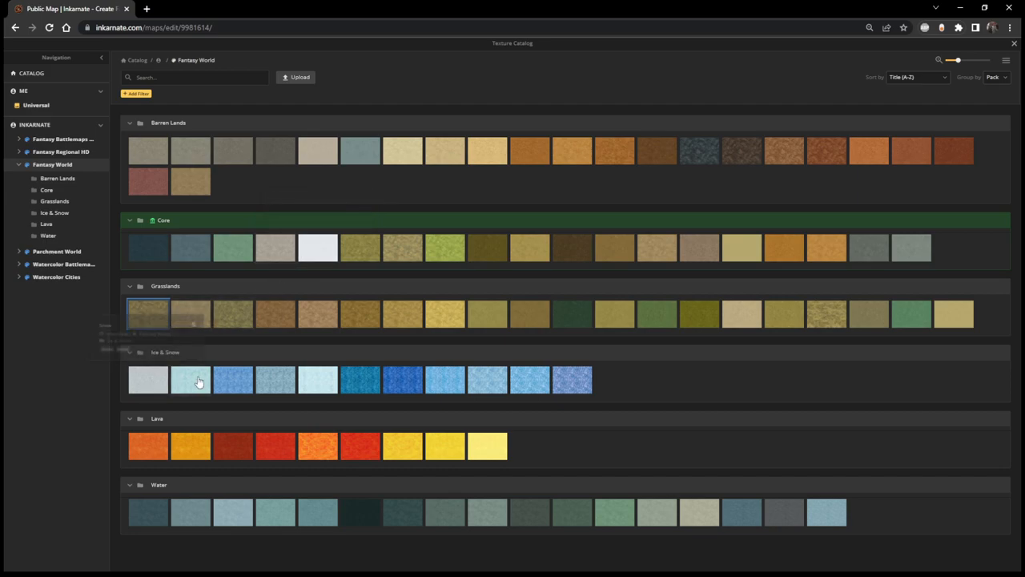
click(191, 379)
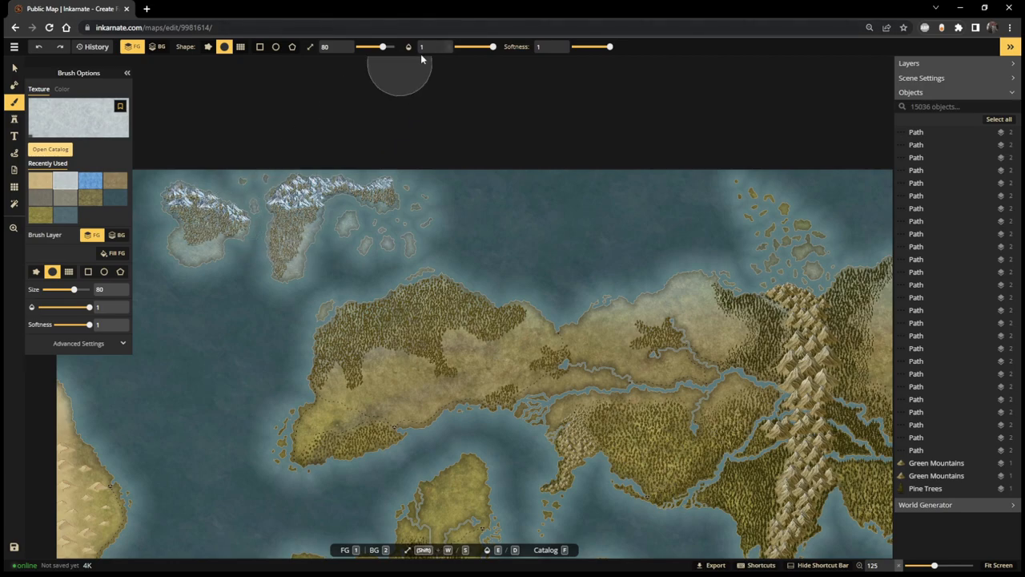
mouse_move(475, 50)
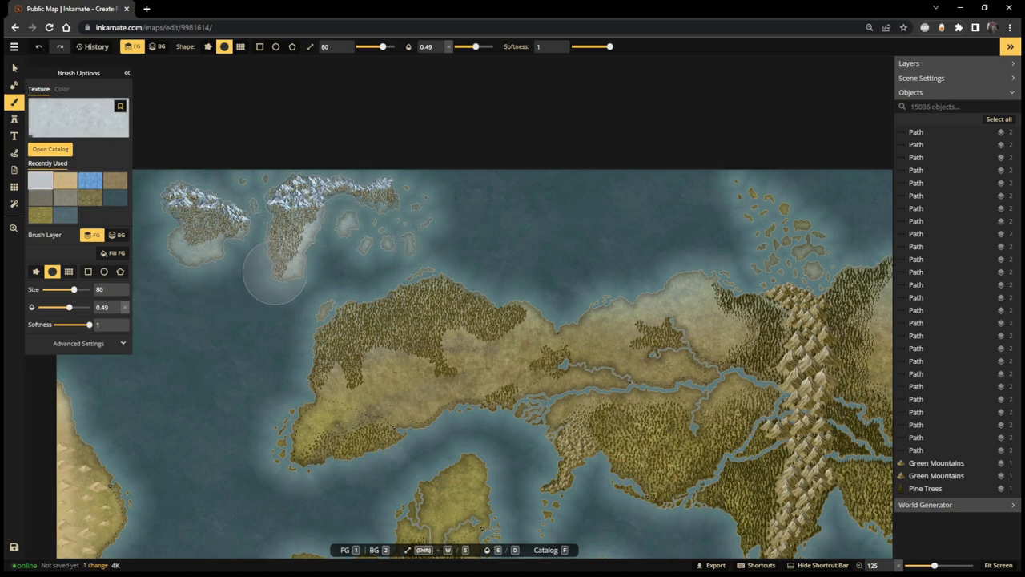
- Frost the small northern island's coast and southern tip, plus the continent's northern coastline
click(553, 256)
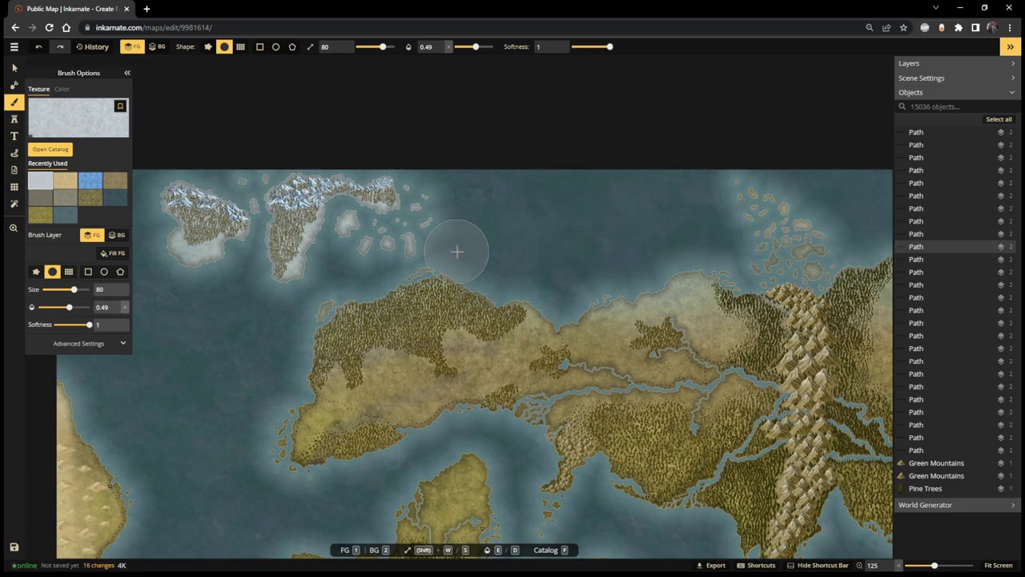
click(457, 252)
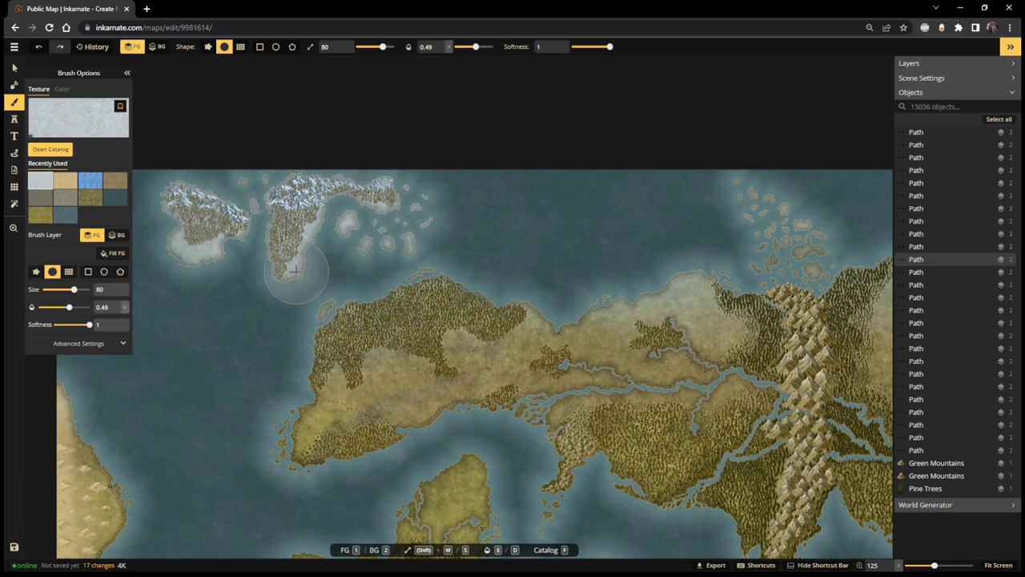
click(223, 314)
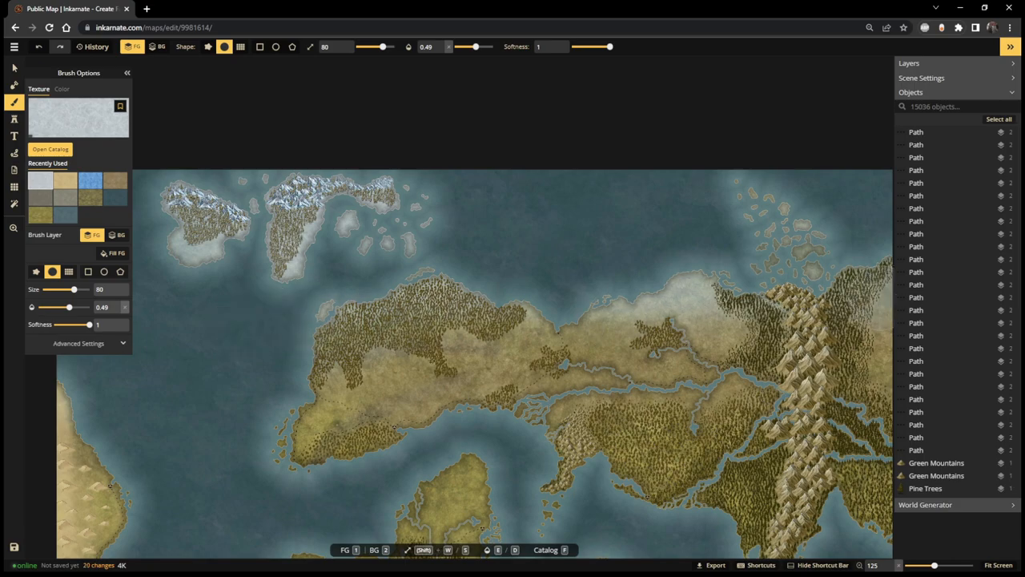
mouse_move(1001, 264)
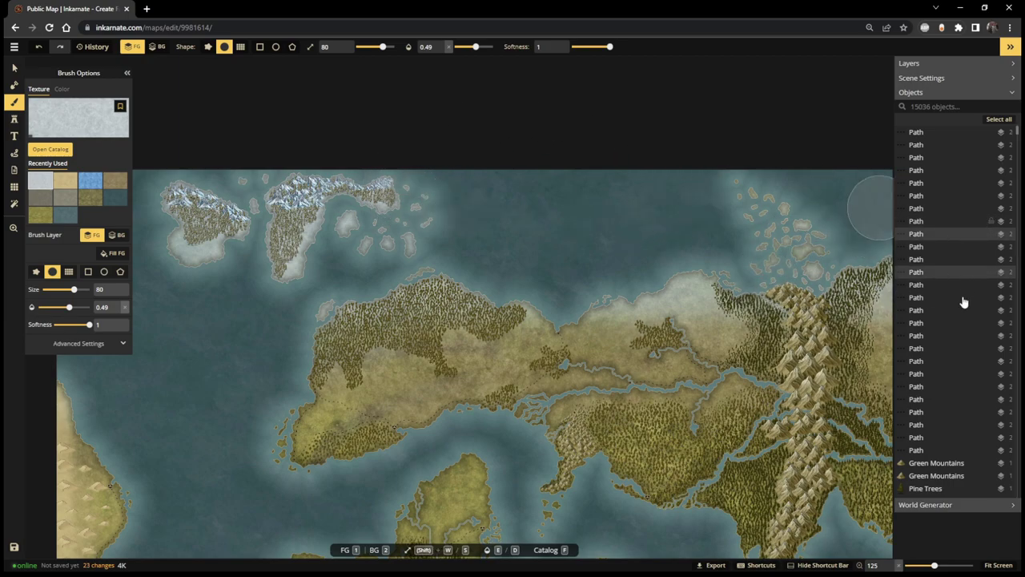
- Zoom out to extend the frost over the northeastern islets and more northern coast
scroll(down, 3)
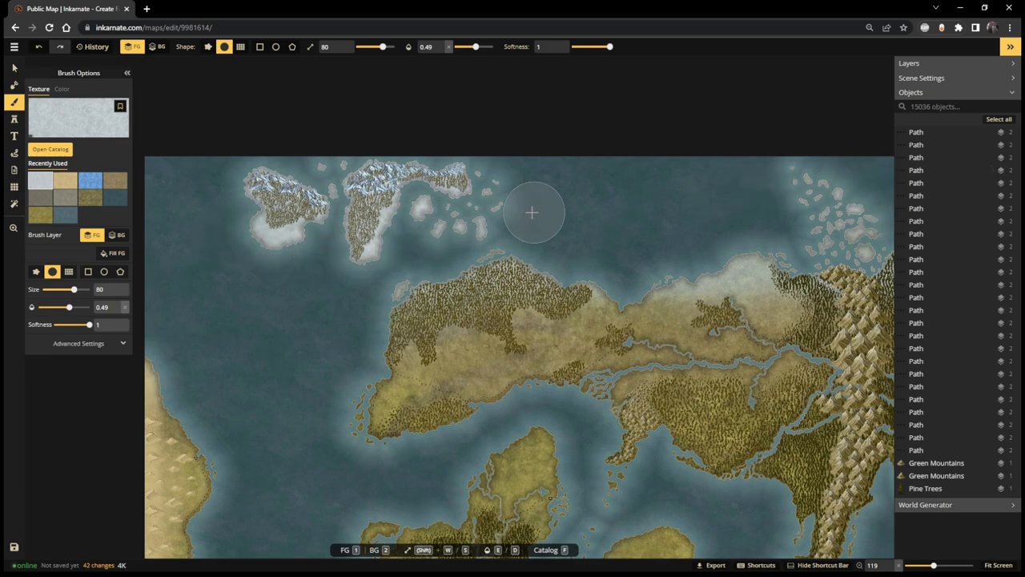
scroll(down, 3)
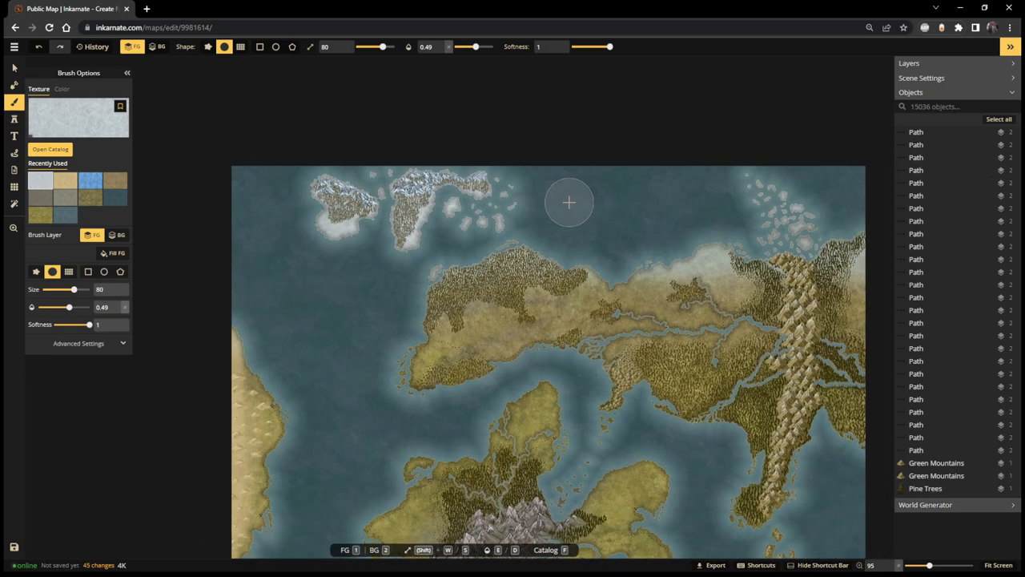
mouse_move(606, 203)
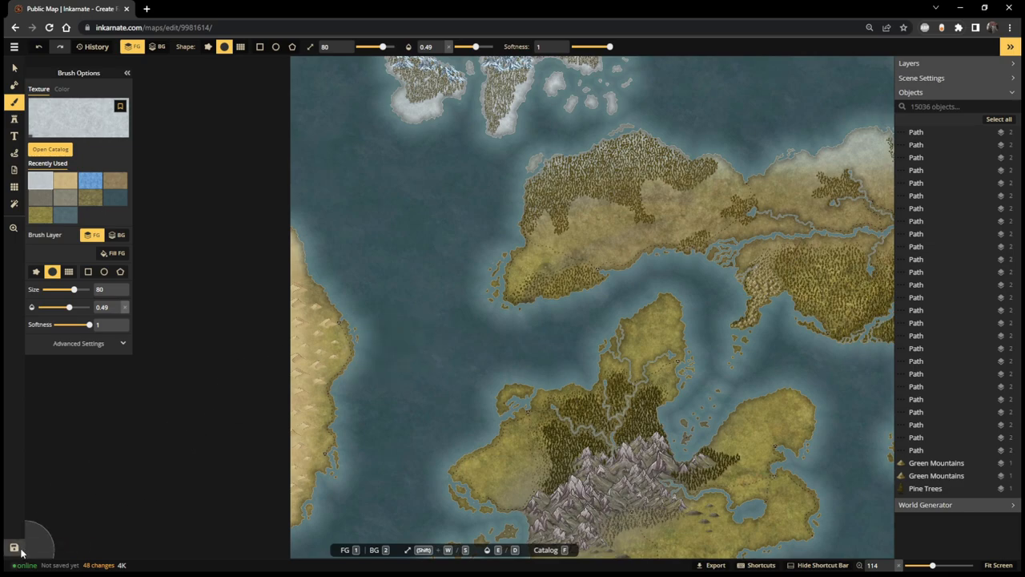
mouse_move(473, 308)
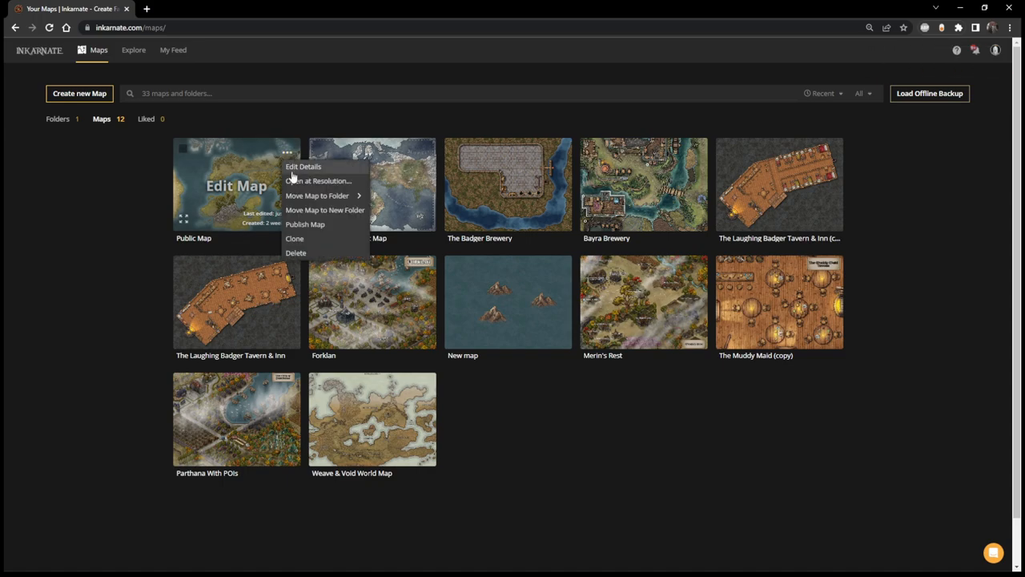
- Reopen the Public Map at Low (1K) resolution
click(322, 180)
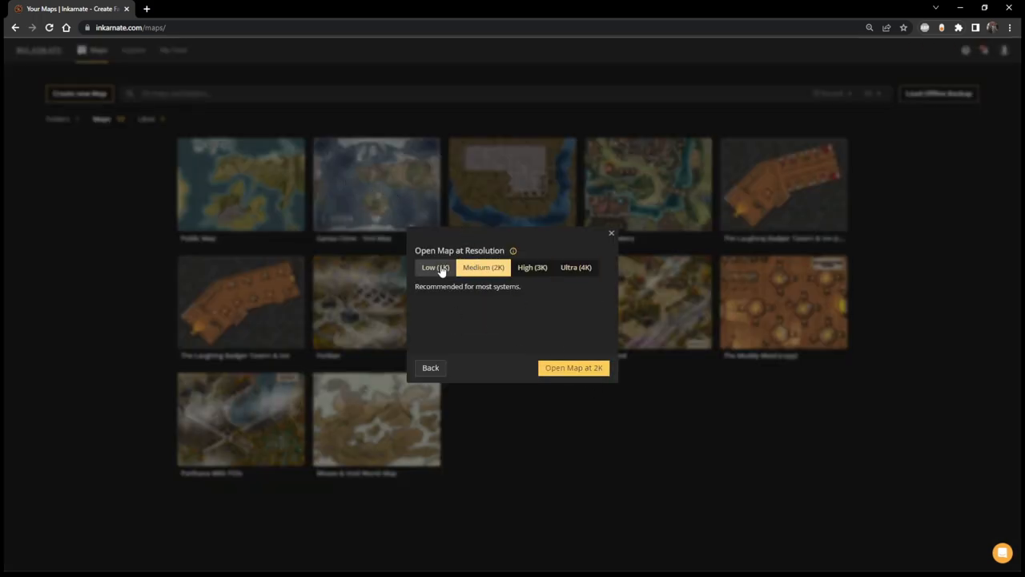
click(573, 367)
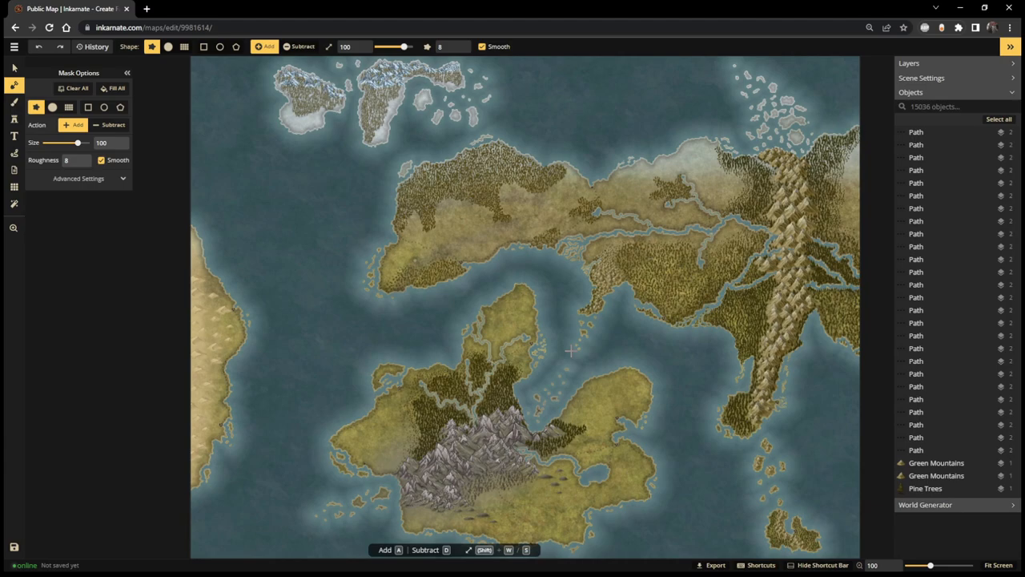
- Switch back to the Brush tool and bring up the texture catalog
click(724, 284)
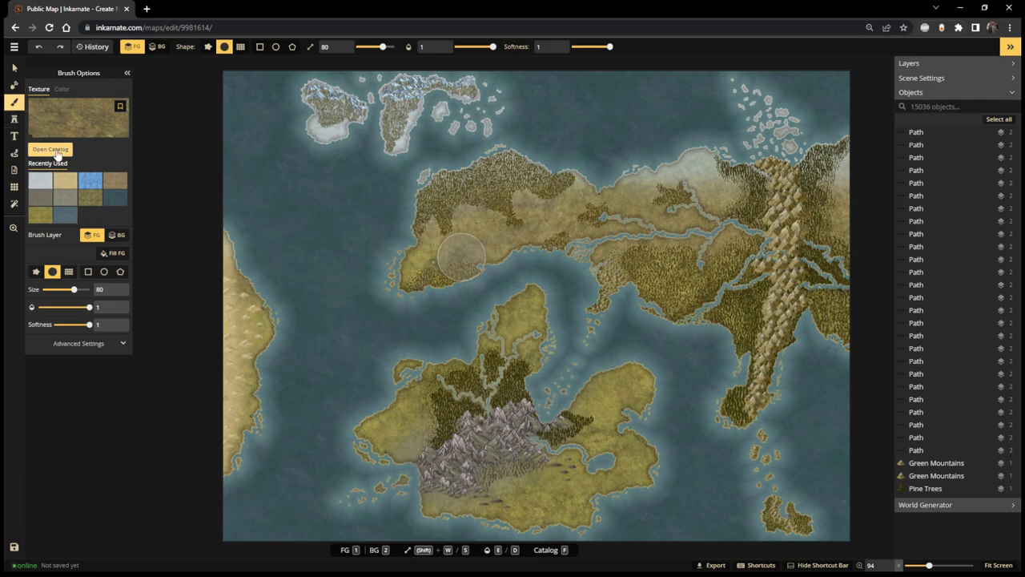
click(51, 149)
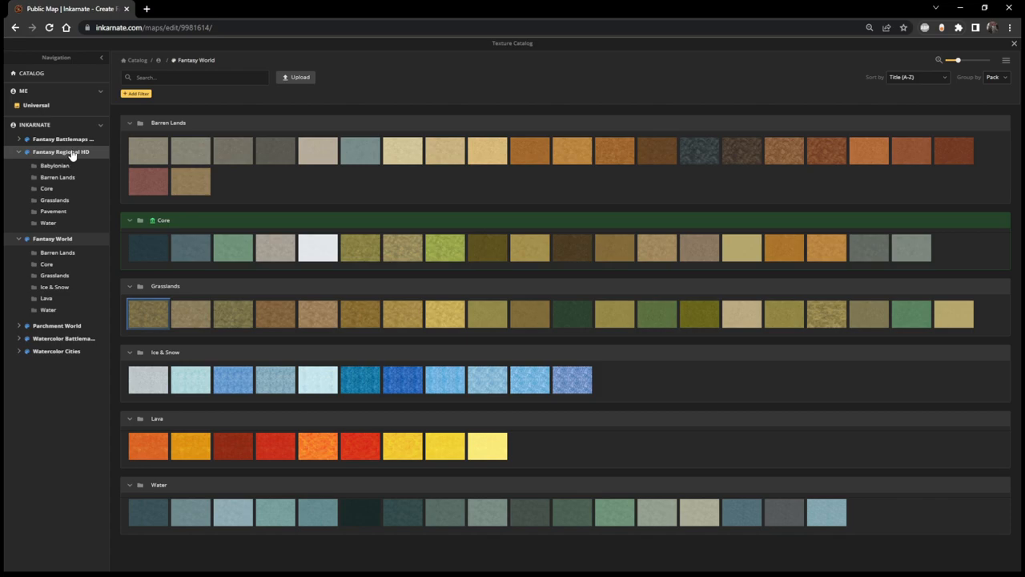
- Browse Fantasy Regional HD and Fantasy World packs, then load a pale Barren Lands desert texture
click(60, 151)
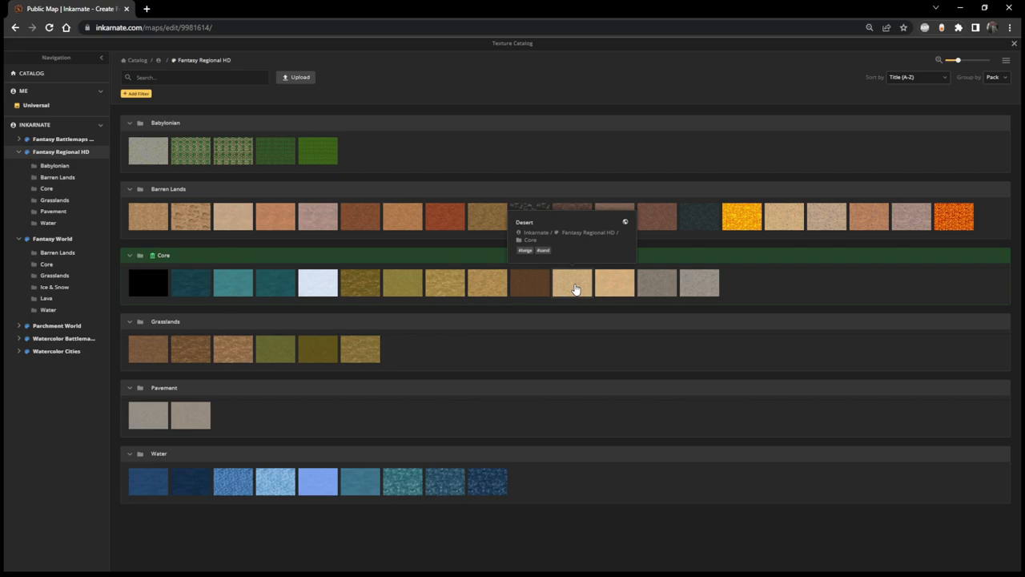
mouse_move(355, 248)
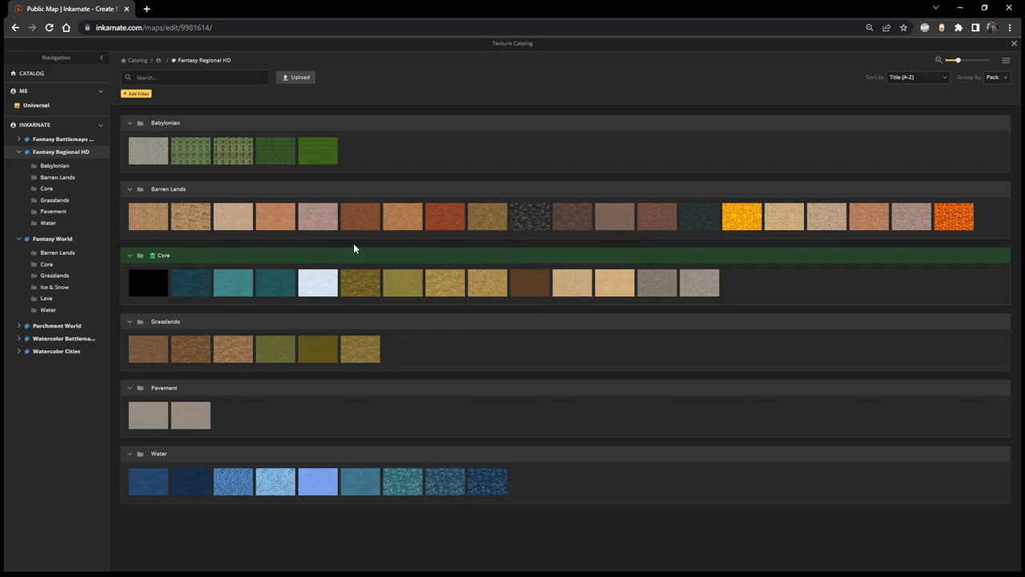
mouse_move(94, 269)
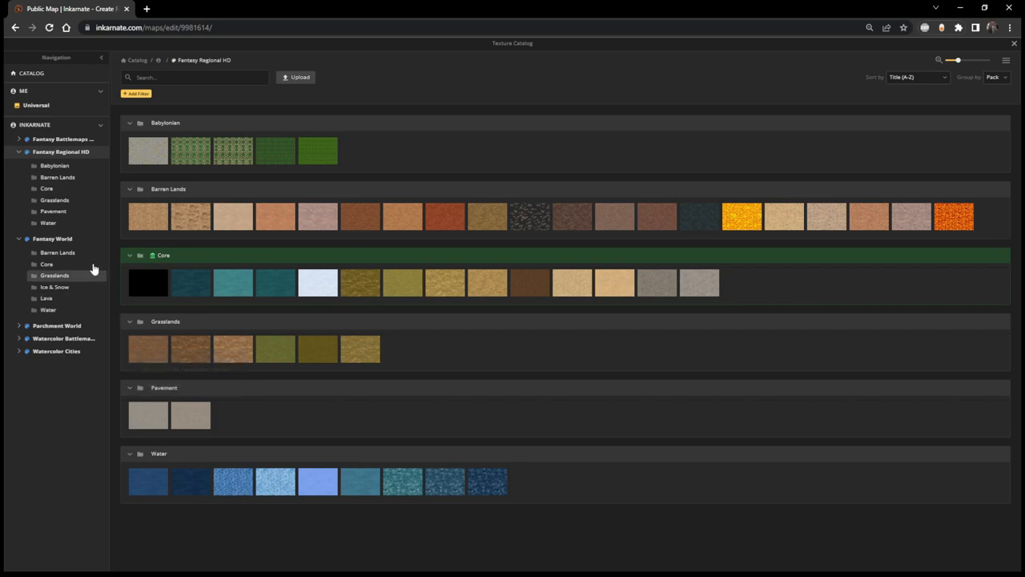
click(47, 264)
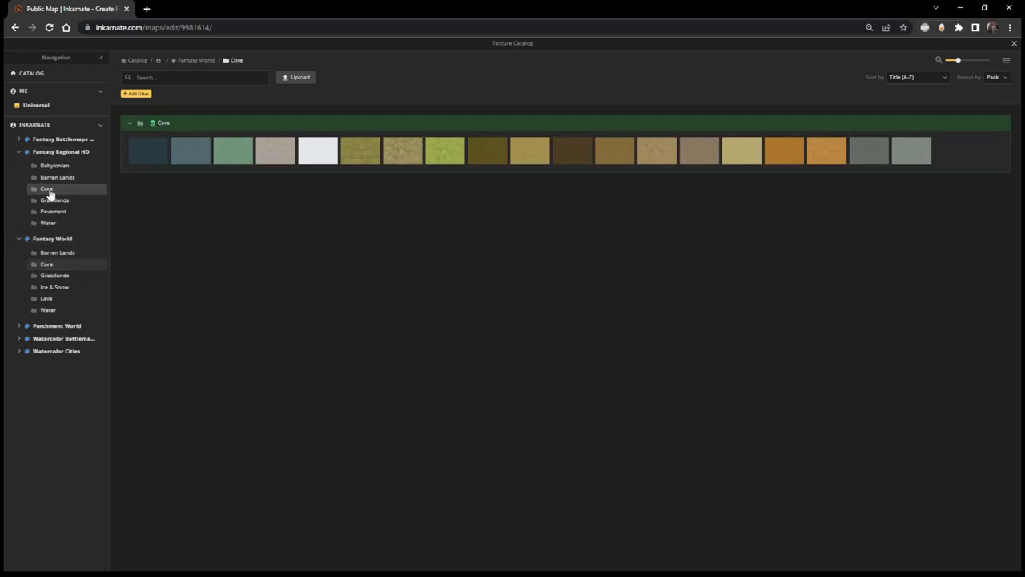
click(46, 264)
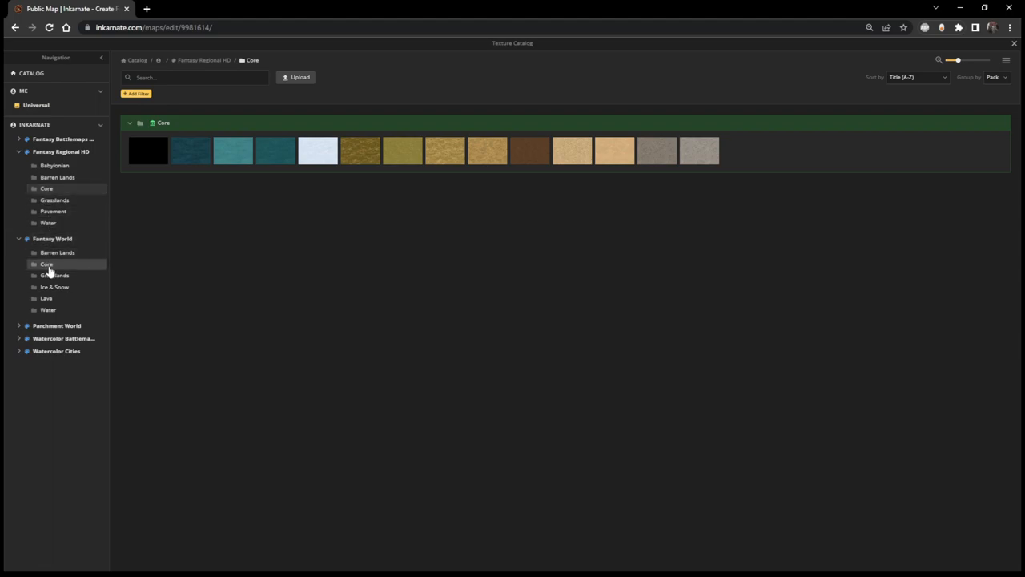
click(45, 265)
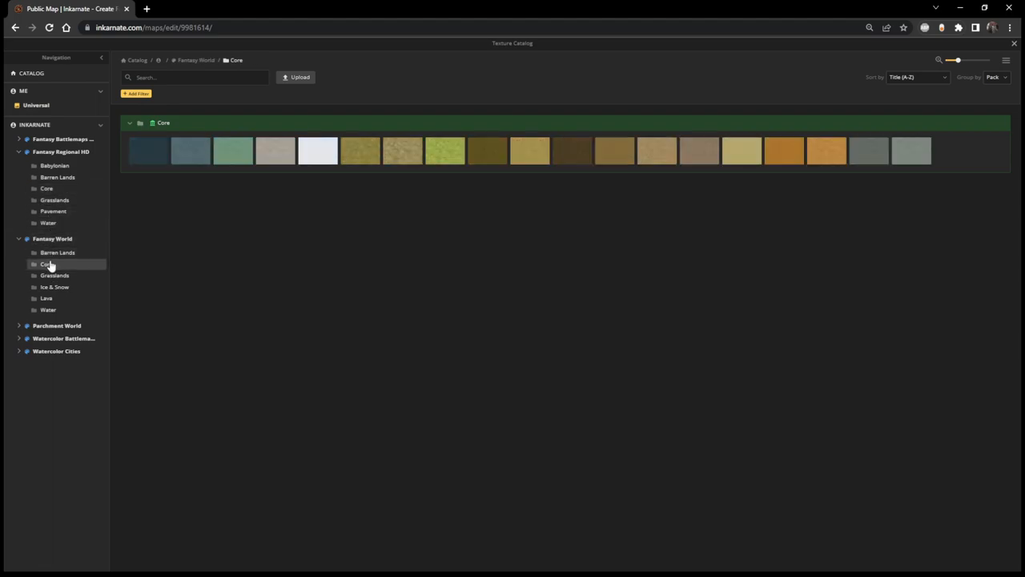
click(46, 188)
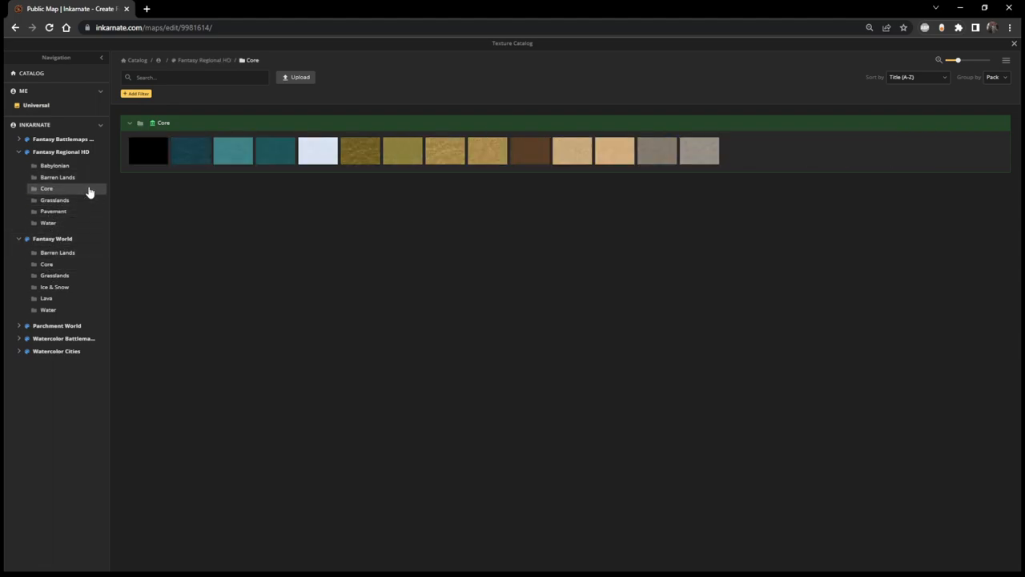
mouse_move(625, 164)
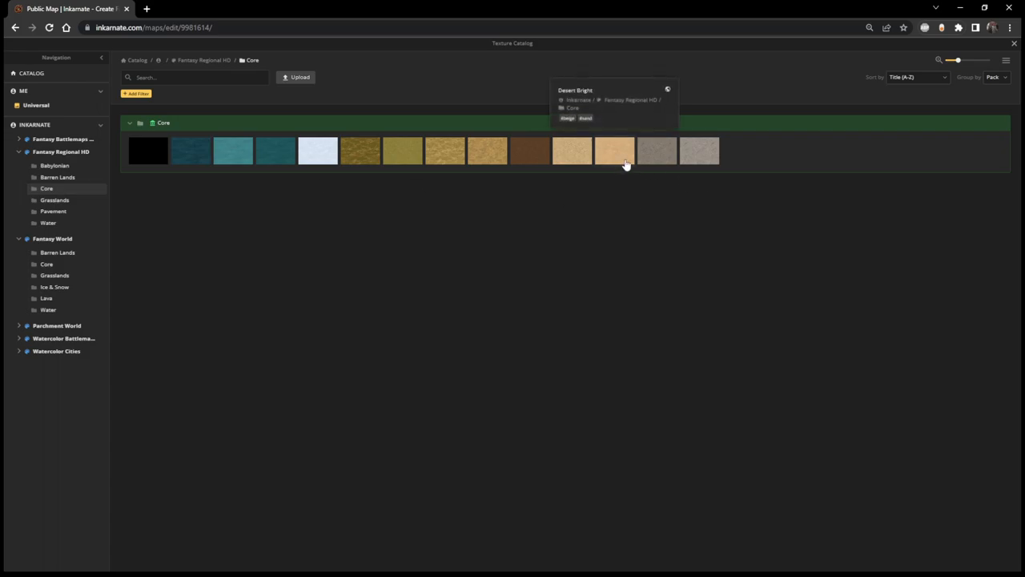
mouse_move(578, 152)
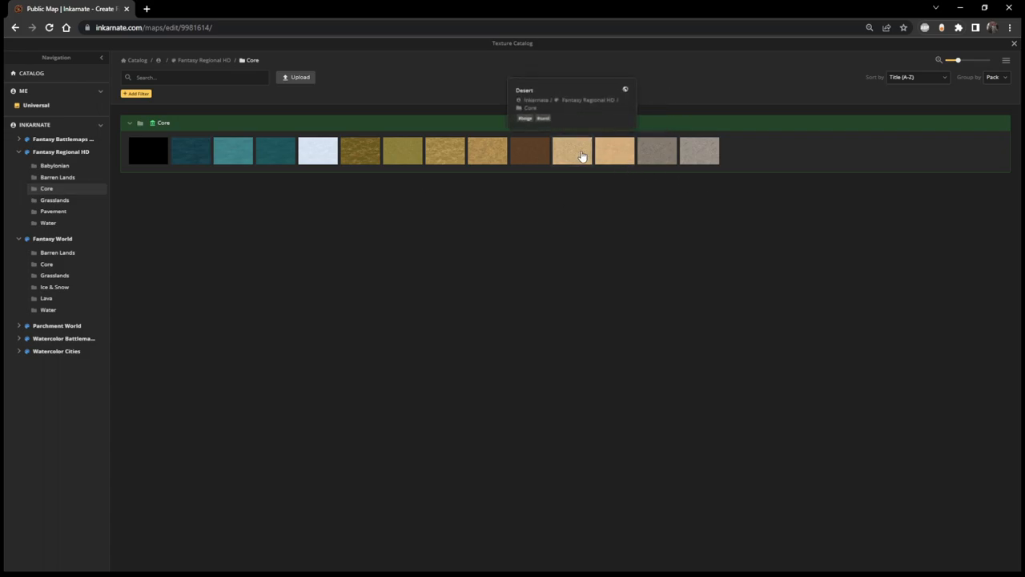
mouse_move(50, 263)
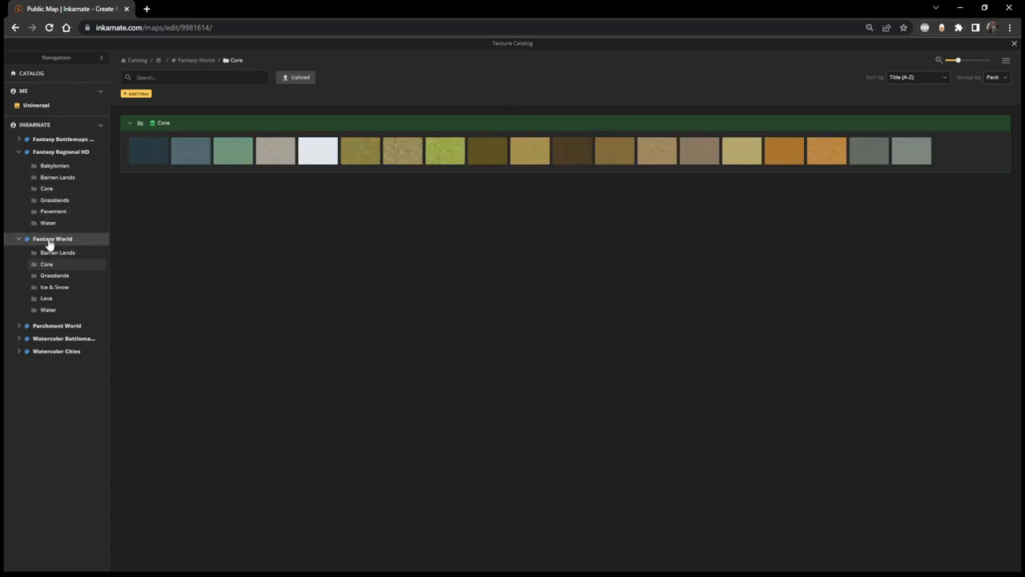
click(53, 239)
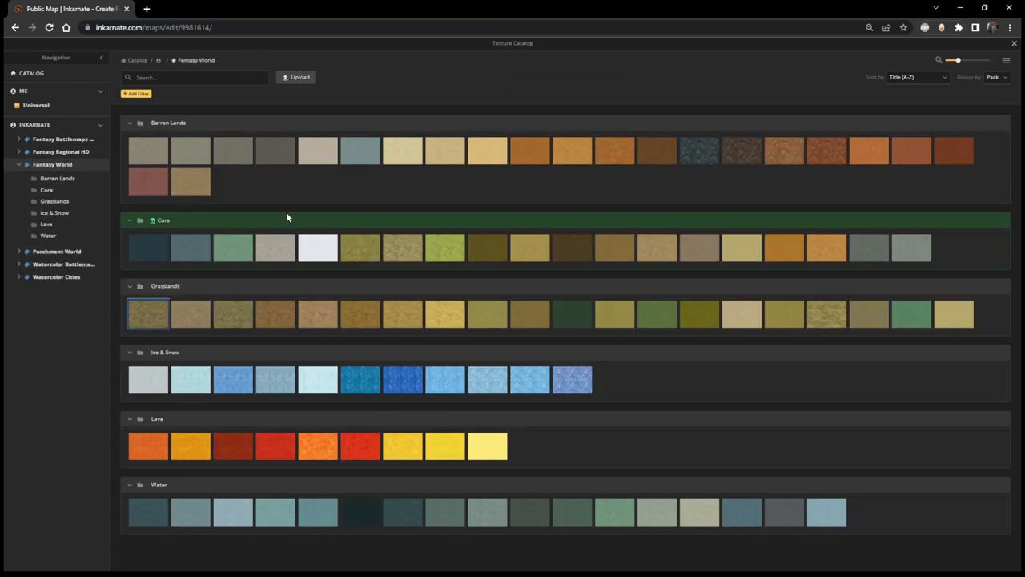
mouse_move(348, 232)
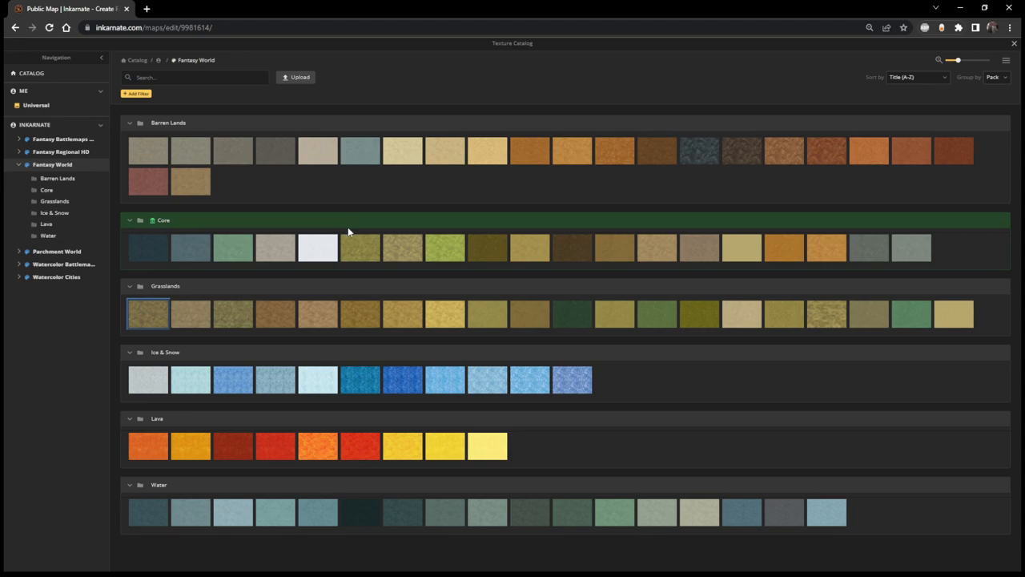
mouse_move(278, 298)
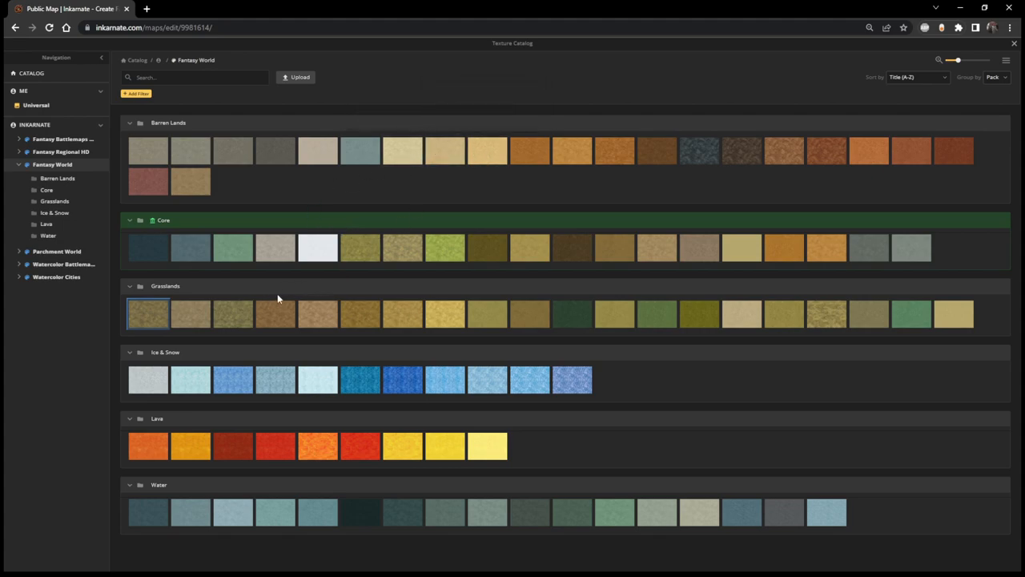
mouse_move(953, 322)
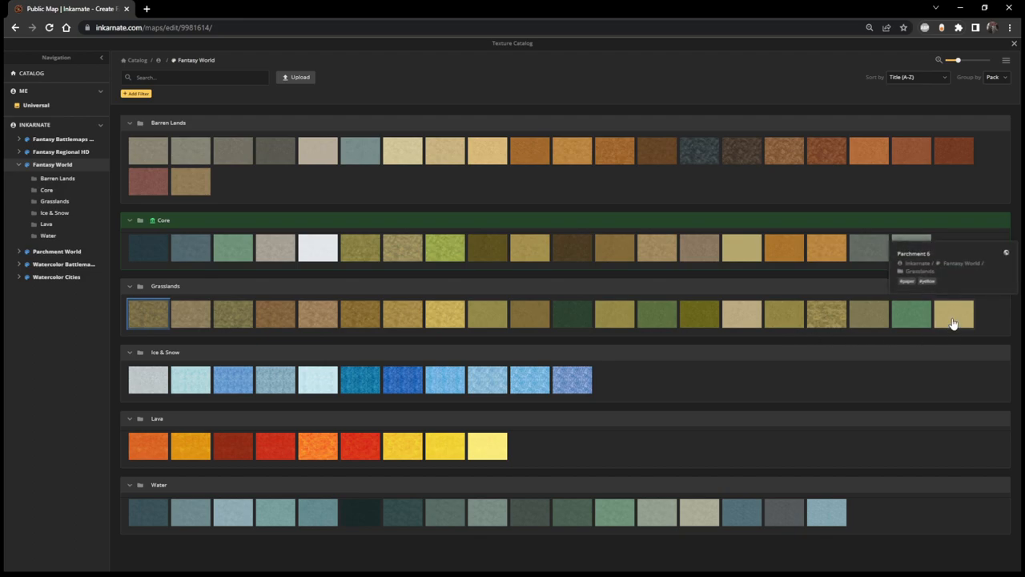
mouse_move(516, 179)
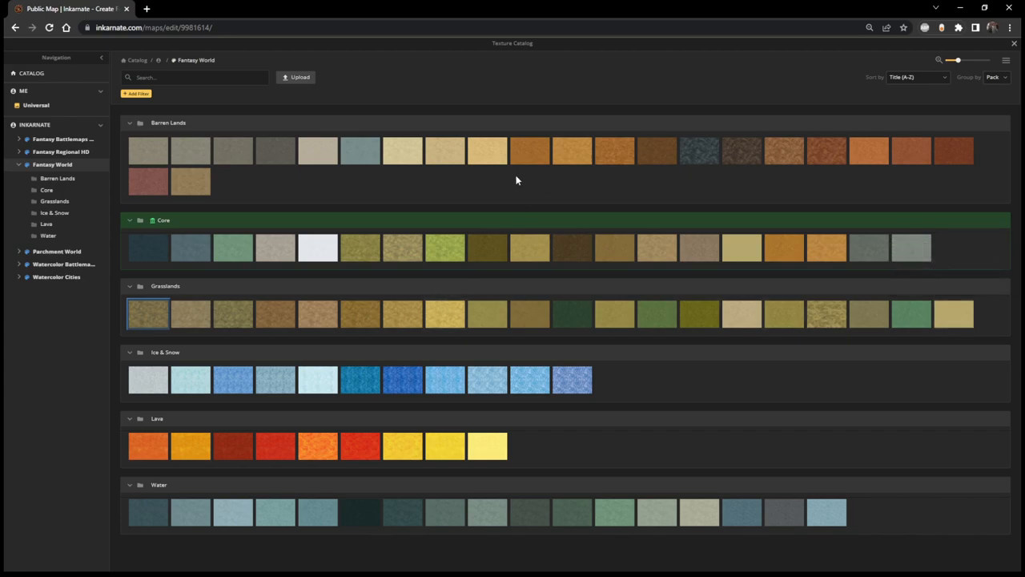
mouse_move(488, 154)
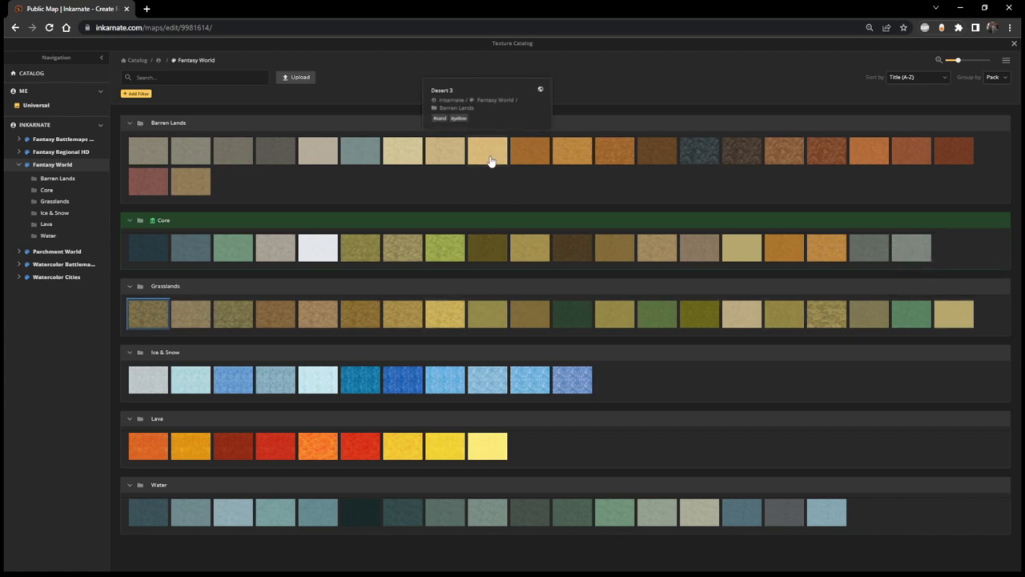
mouse_move(451, 162)
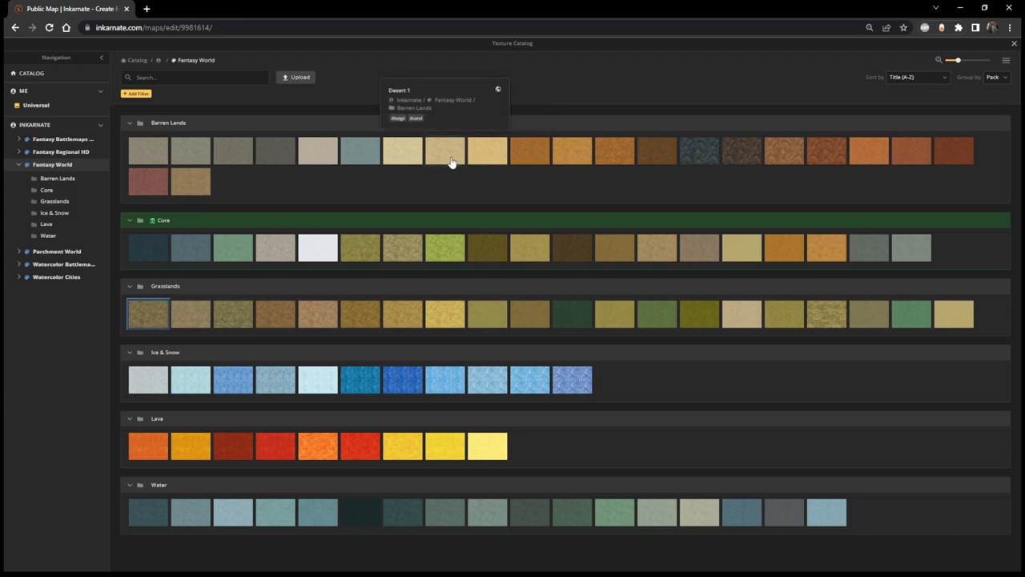
mouse_move(403, 152)
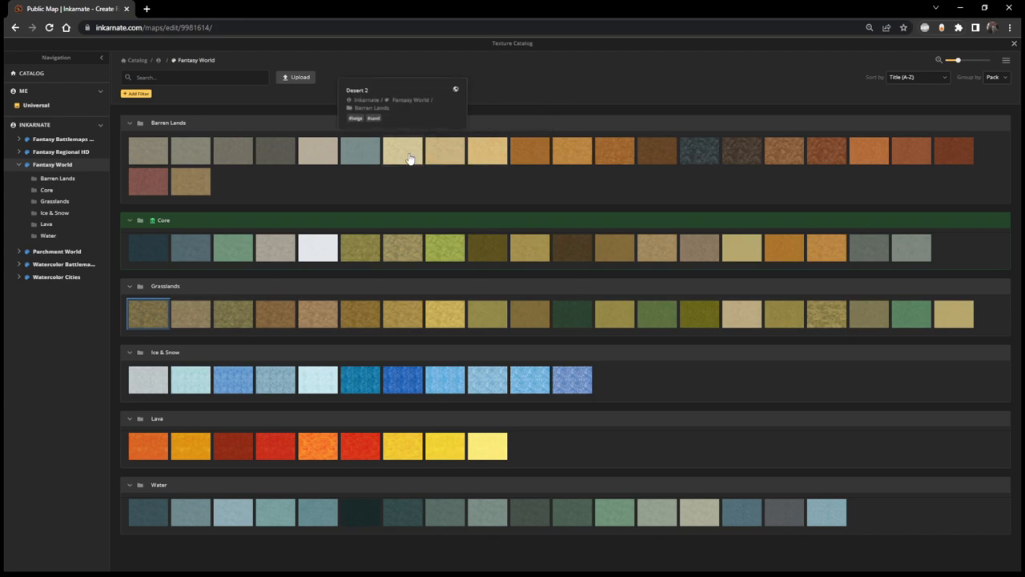
click(402, 151)
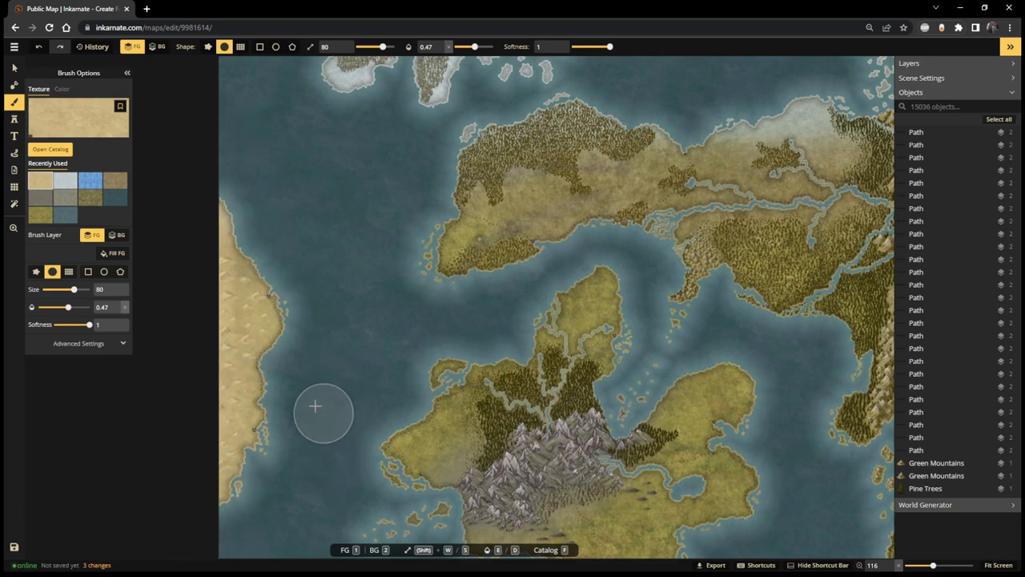
- Paint pale desert sand over the northern continent's western coast and interior
drag(315, 406, 252, 501)
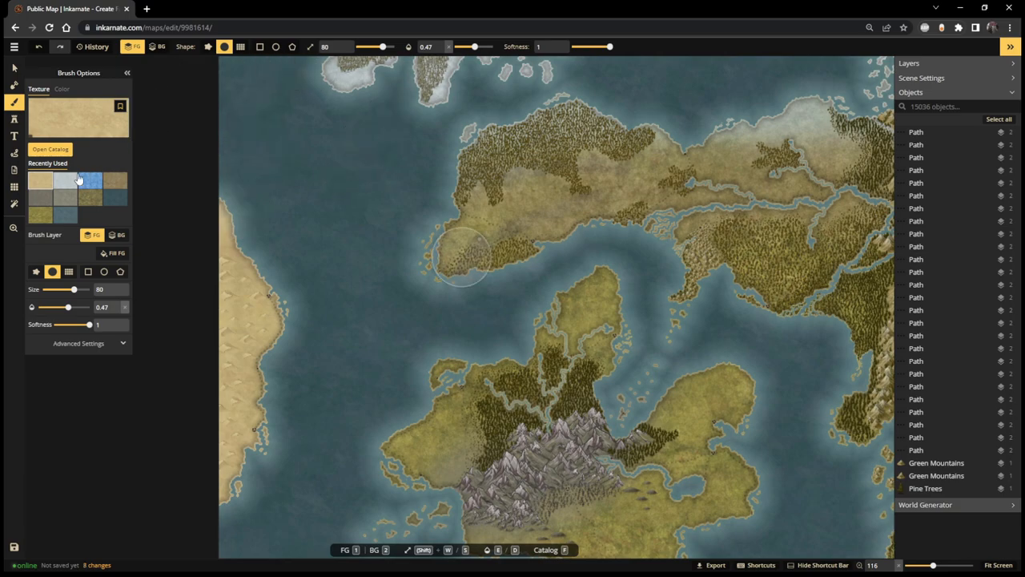
click(49, 150)
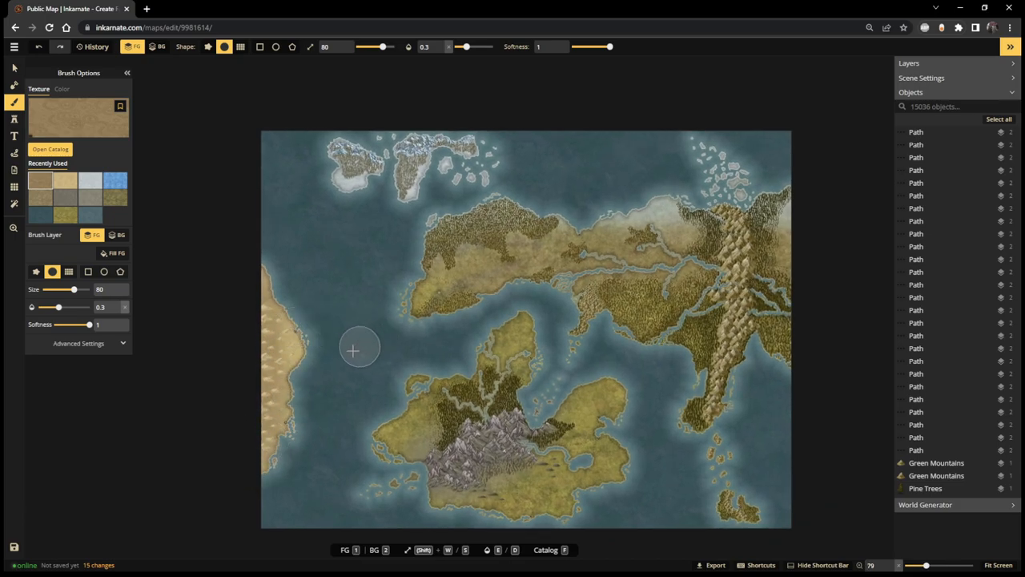
mouse_move(409, 77)
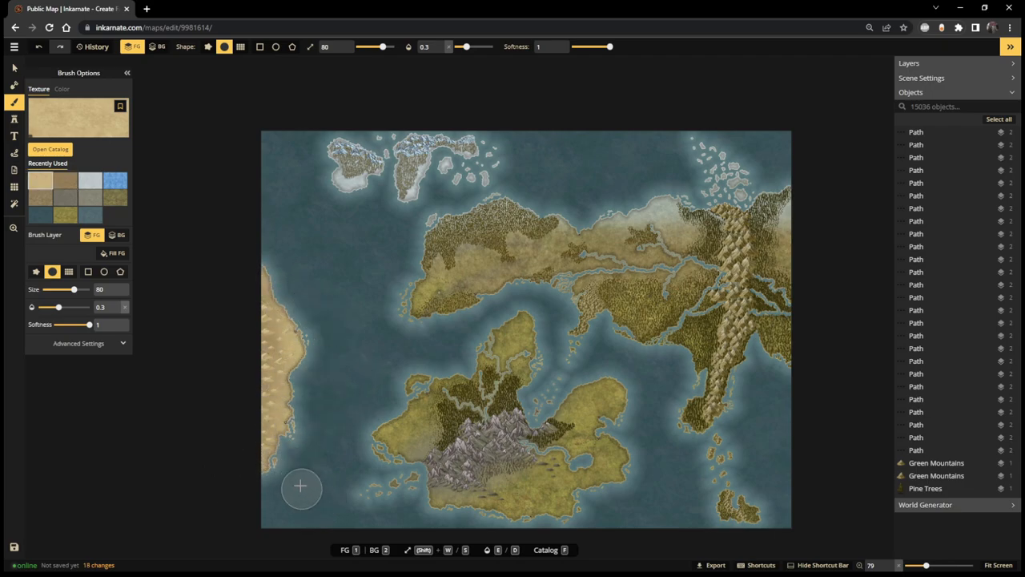
scroll(down, 3)
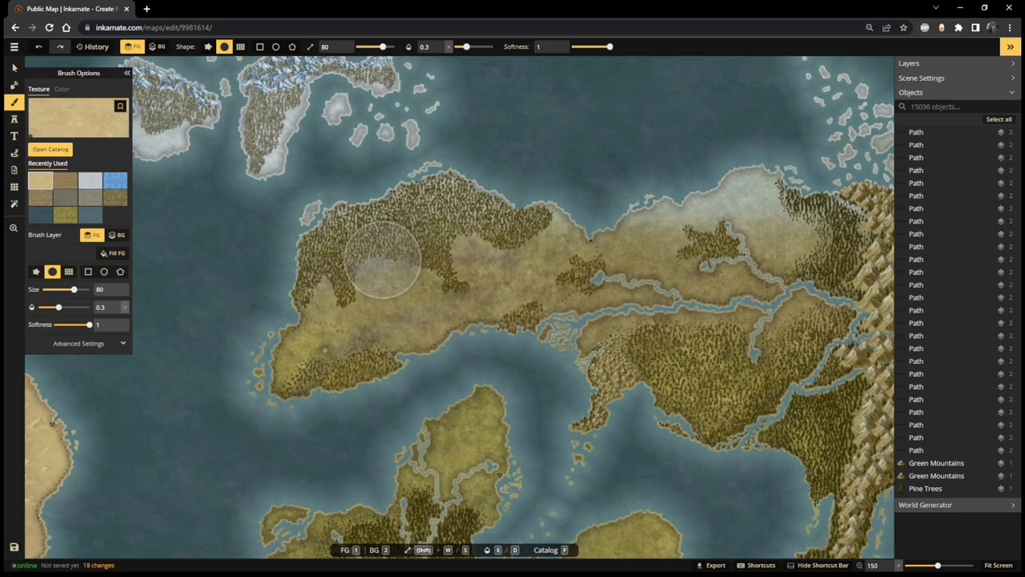
mouse_move(384, 226)
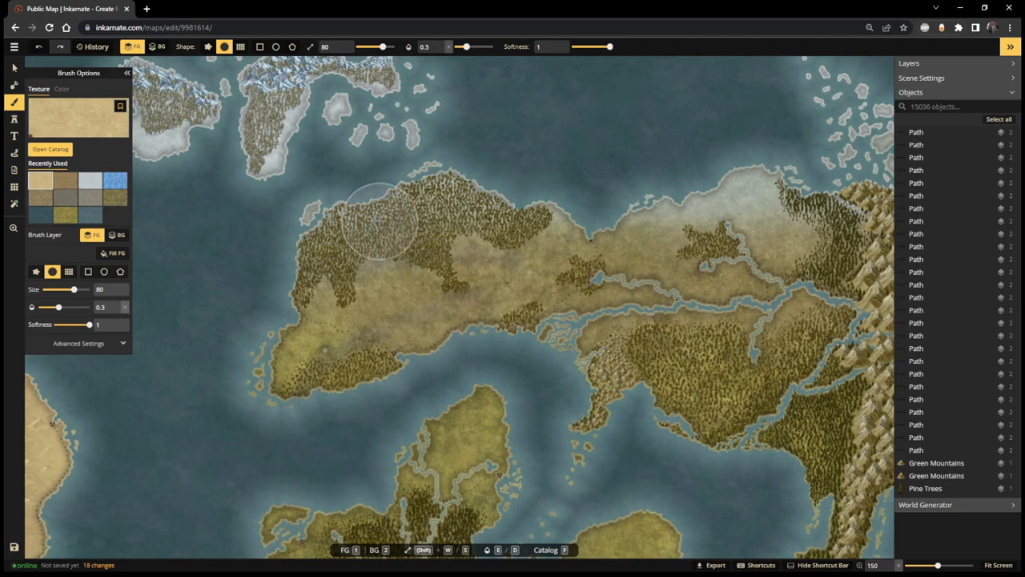
mouse_move(372, 224)
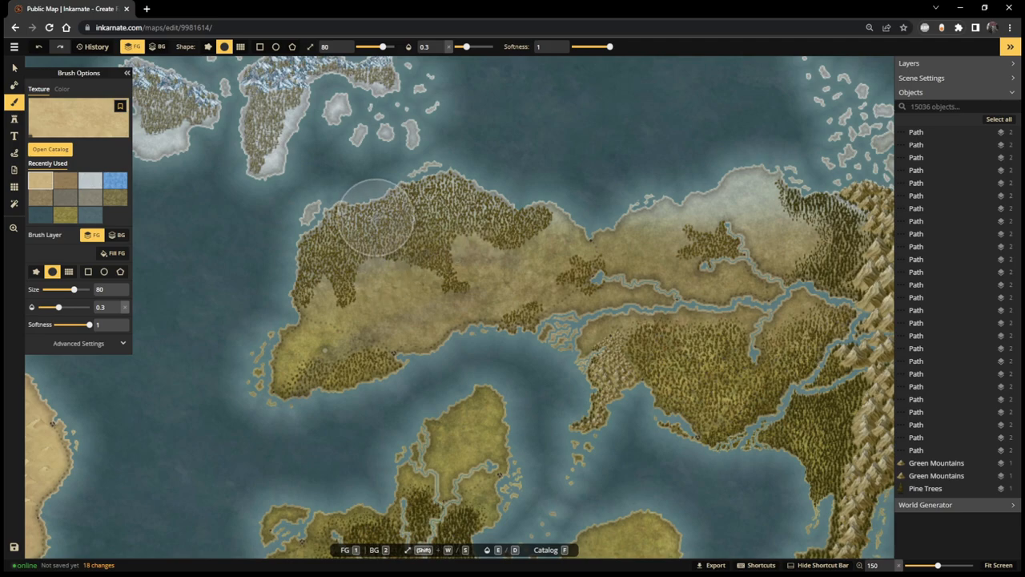
- Reopen the texture catalog from Brush Options
click(49, 149)
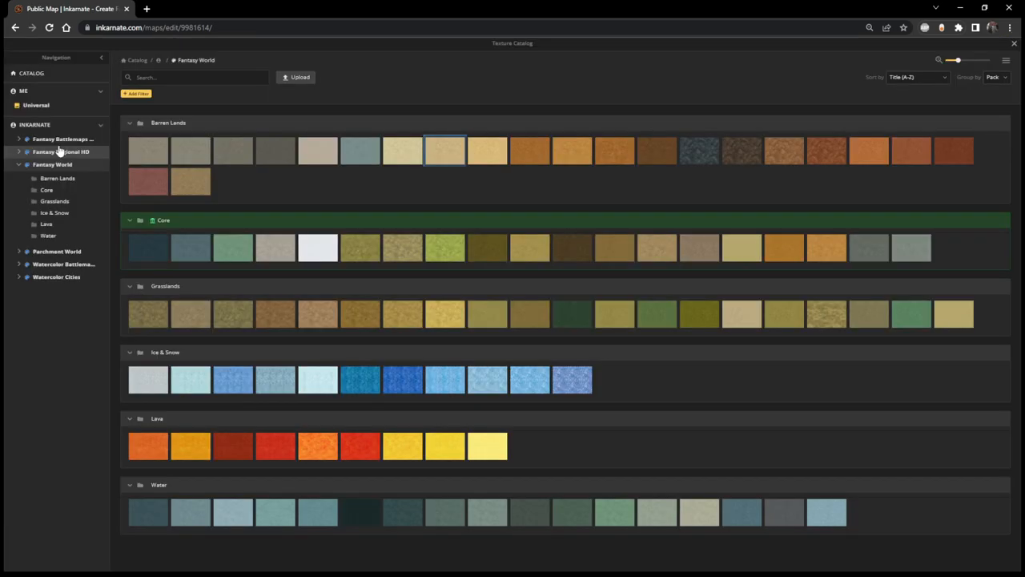
mouse_move(367, 252)
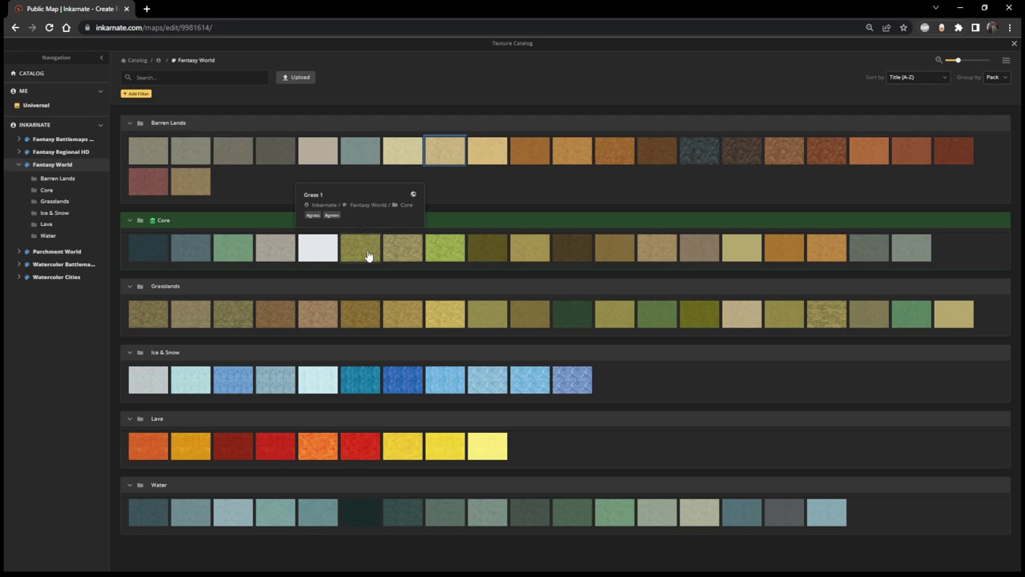
mouse_move(210, 324)
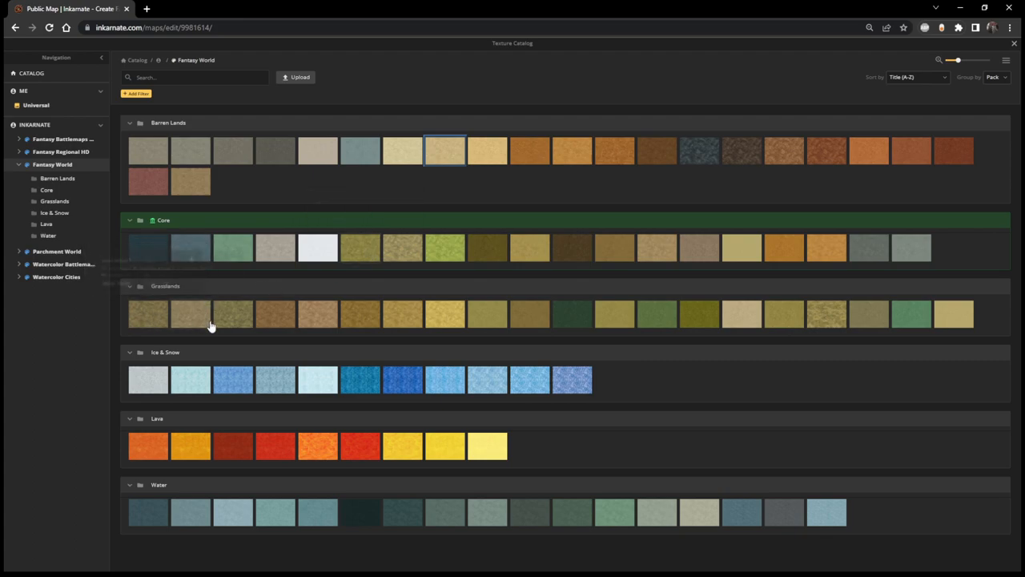
mouse_move(433, 319)
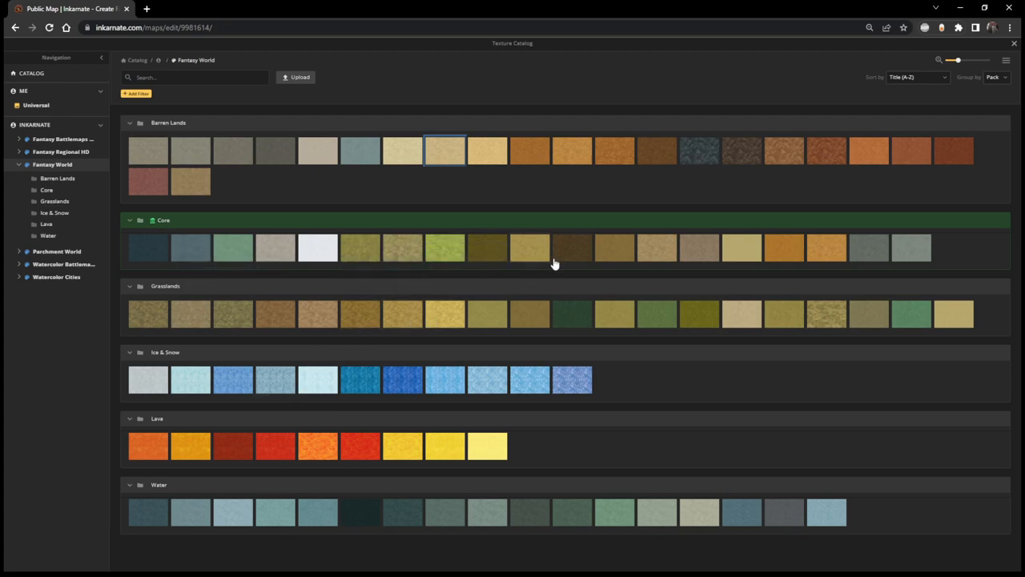
mouse_move(568, 252)
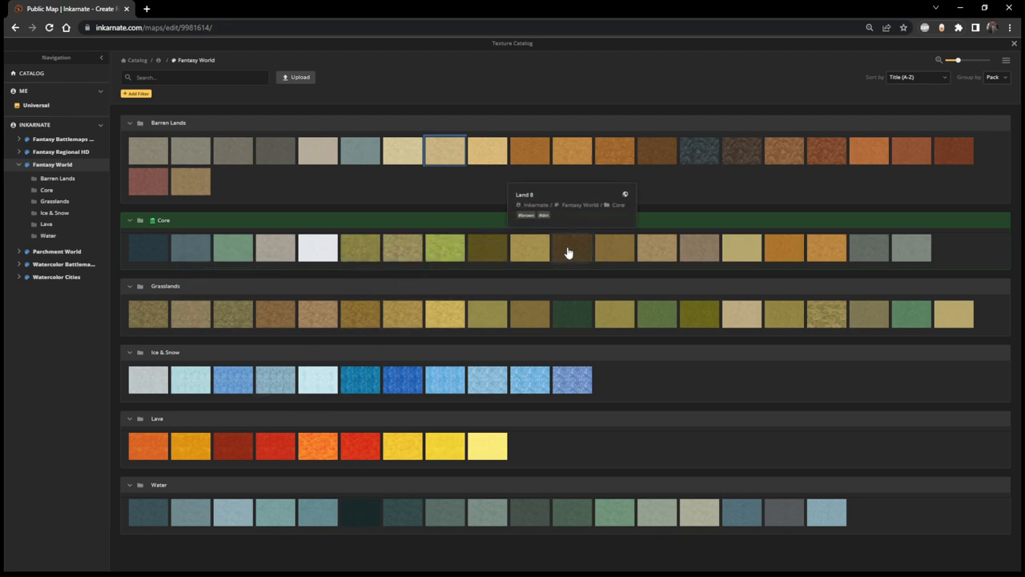
mouse_move(735, 156)
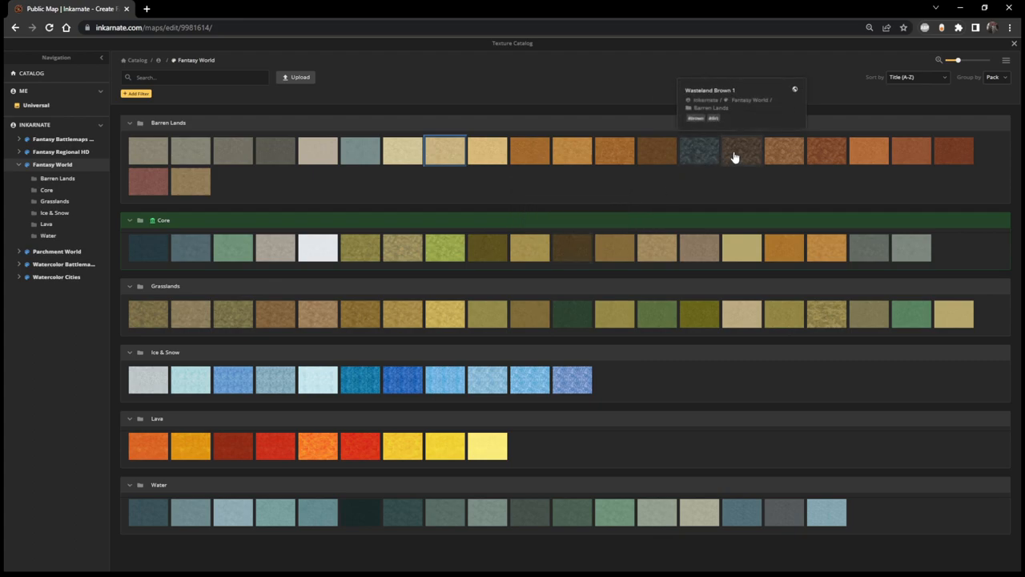
mouse_move(790, 312)
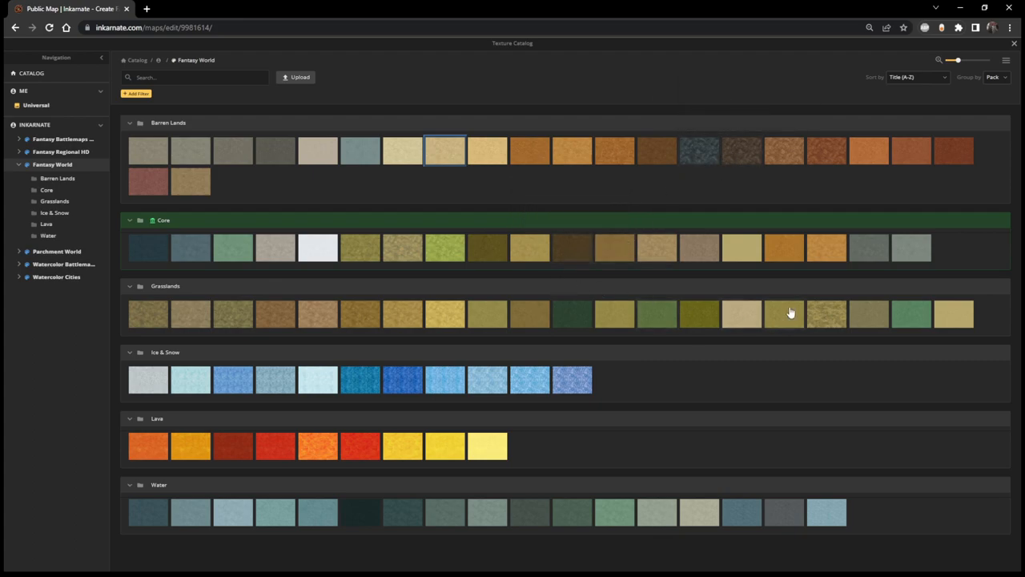
mouse_move(563, 256)
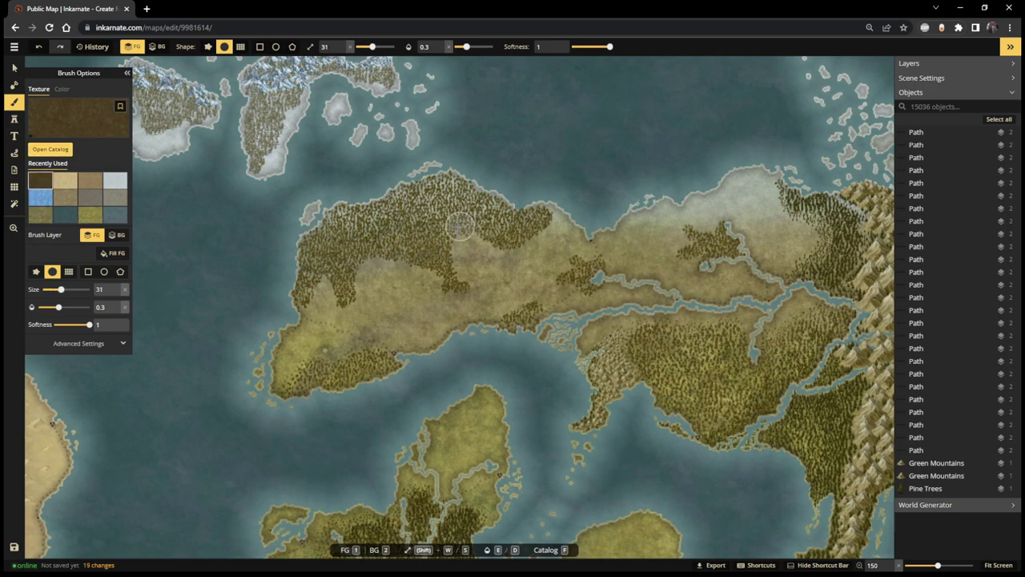
- Paint dark brown earth across the northern and central plains and dab the northeast coastline
drag(460, 225, 531, 223)
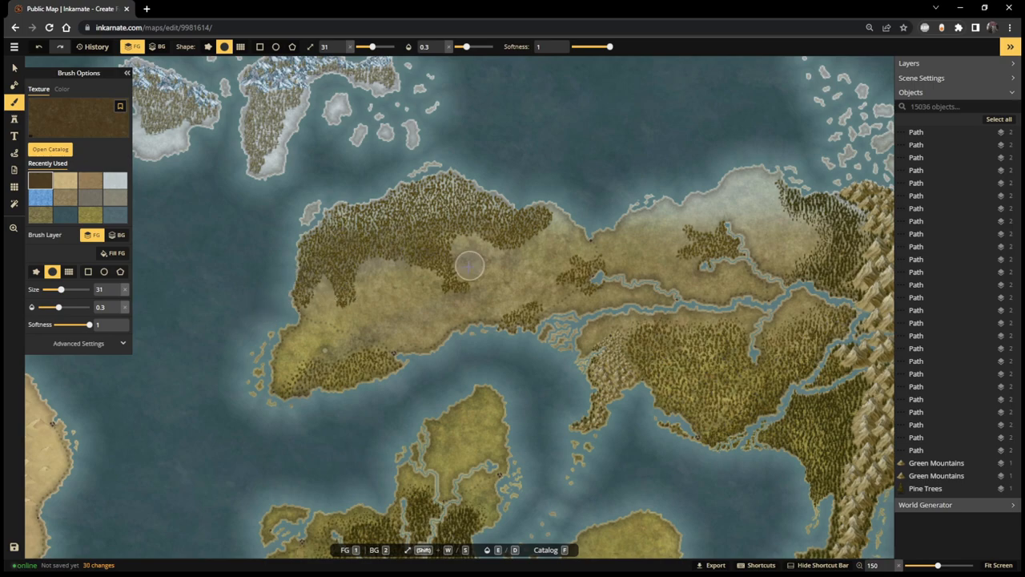
drag(470, 265, 565, 291)
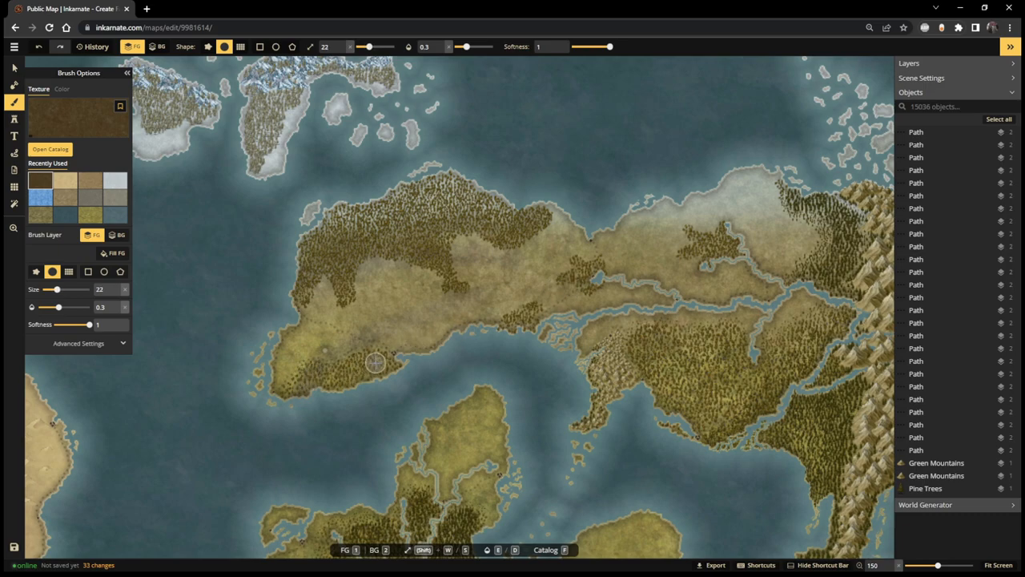
drag(375, 362, 321, 387)
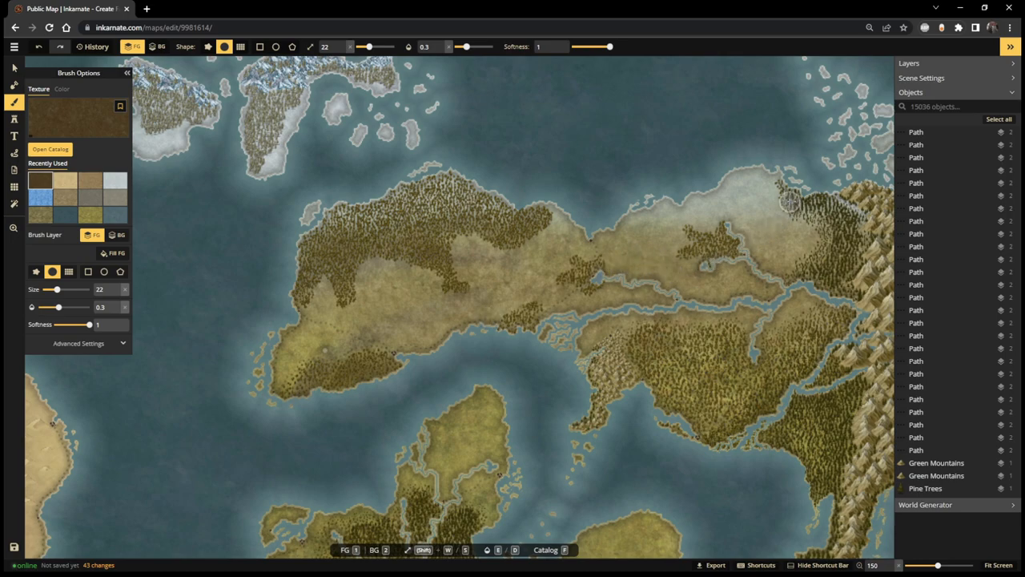
click(803, 236)
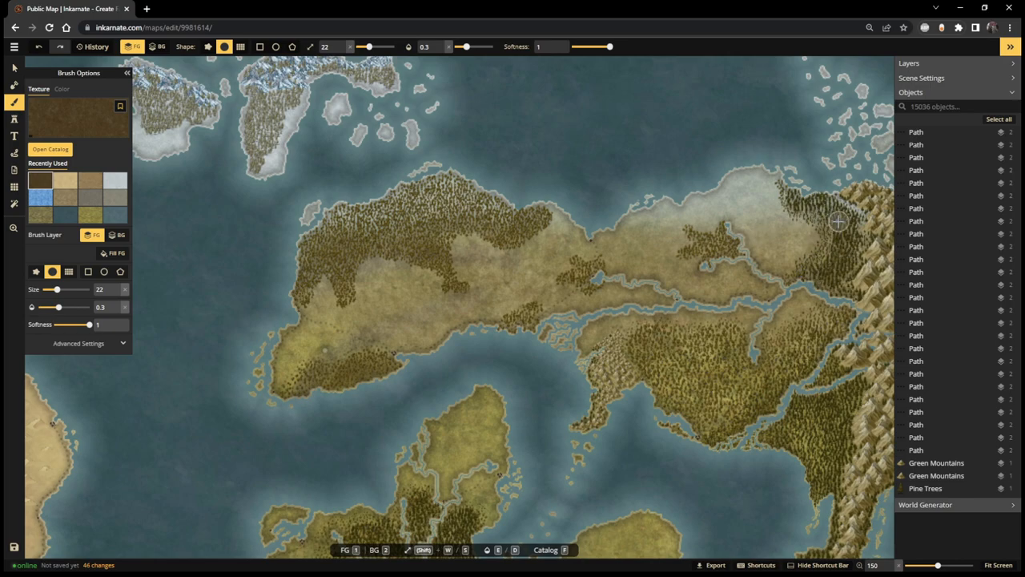
click(782, 185)
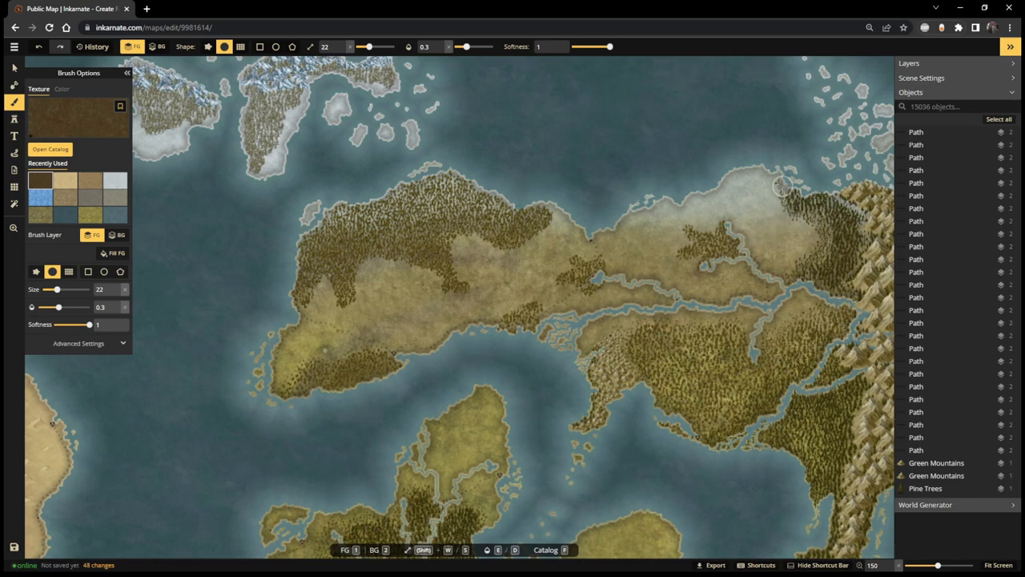
click(518, 240)
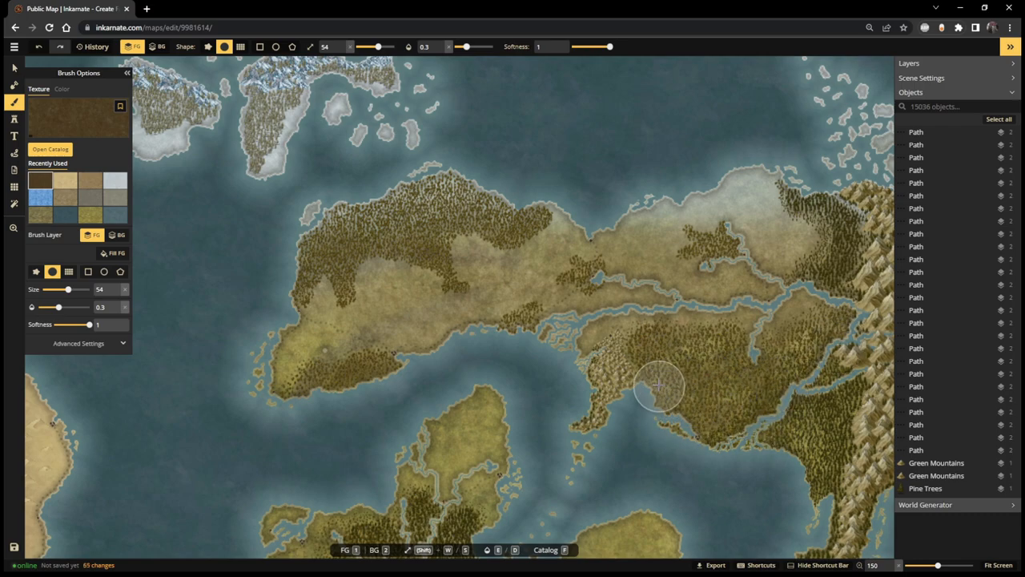
- Brush dark lush texture along the southeast coast and the river mouth banks
drag(660, 388, 783, 428)
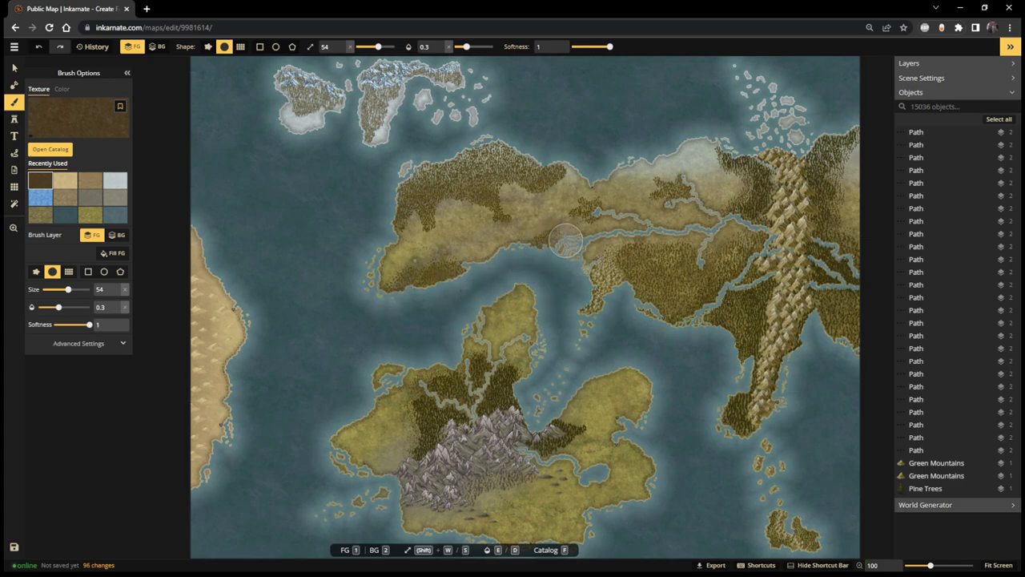
drag(561, 240, 681, 232)
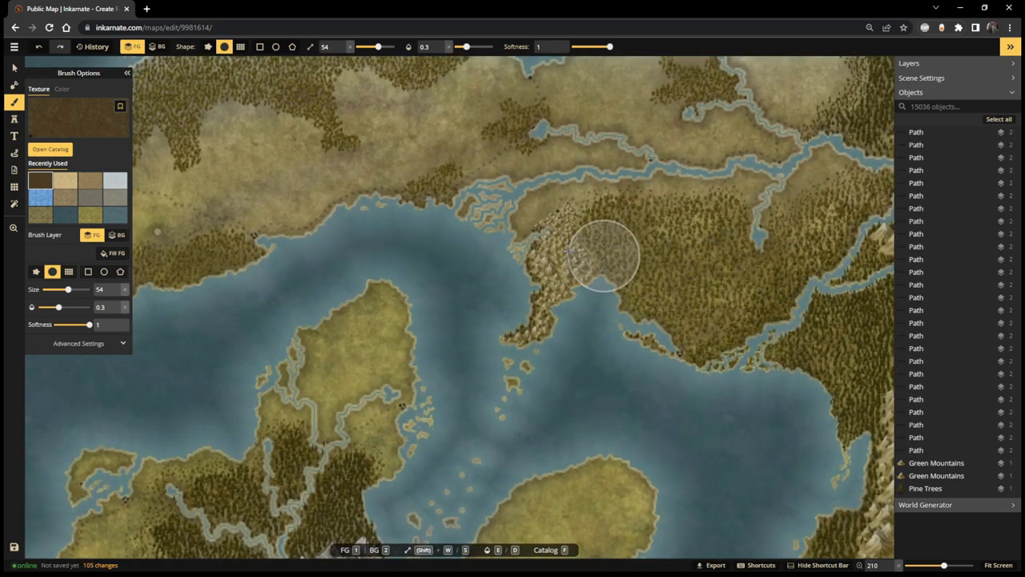
- Choose the dark olive Land 2 texture from the Fantasy World Core group
click(49, 149)
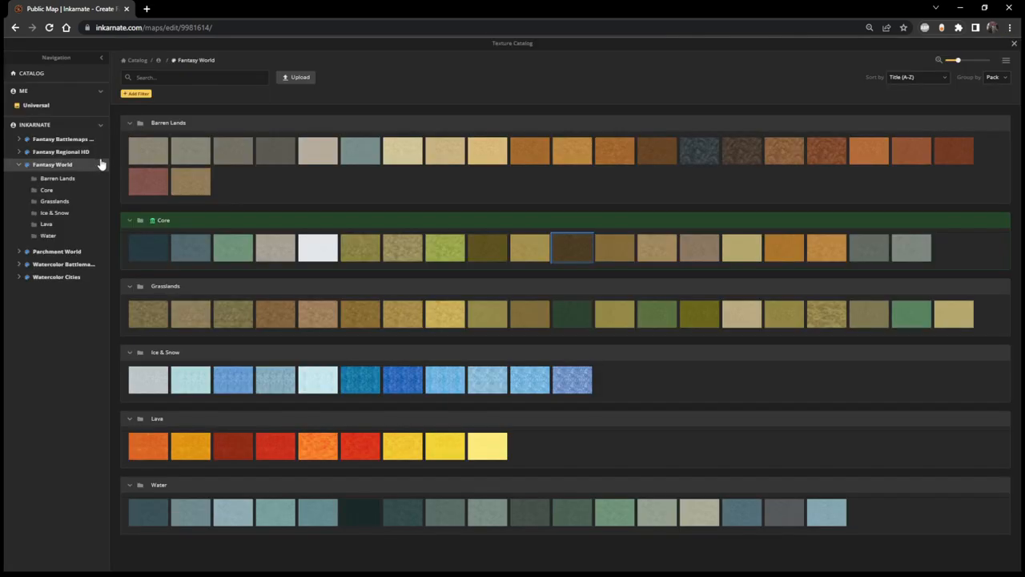
mouse_move(487, 259)
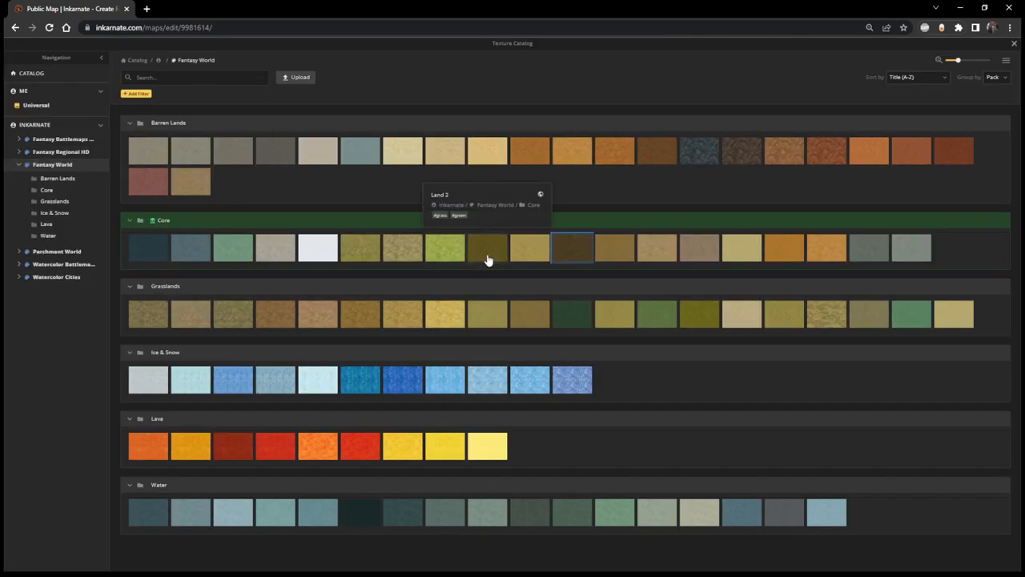
mouse_move(223, 324)
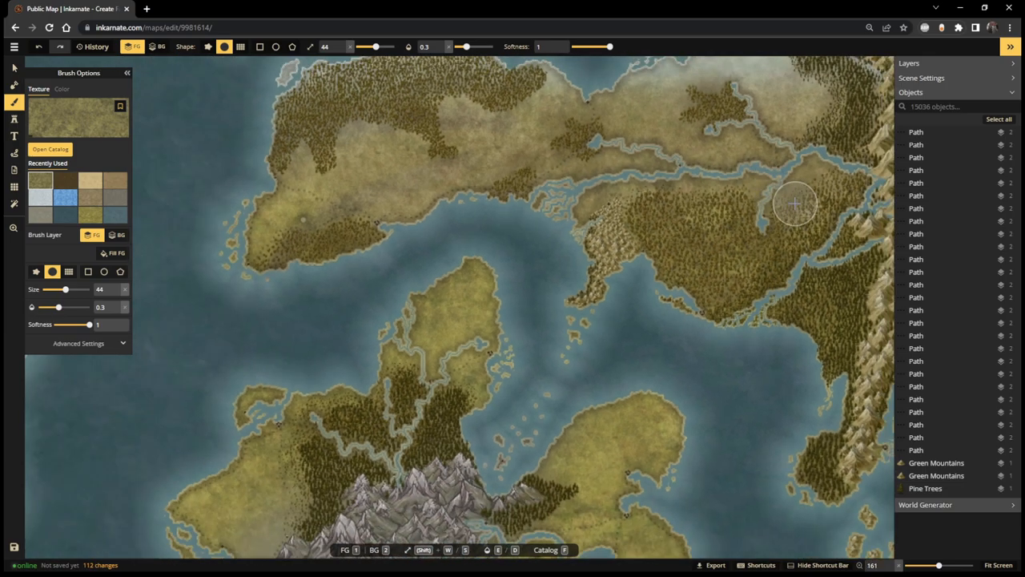
mouse_move(464, 257)
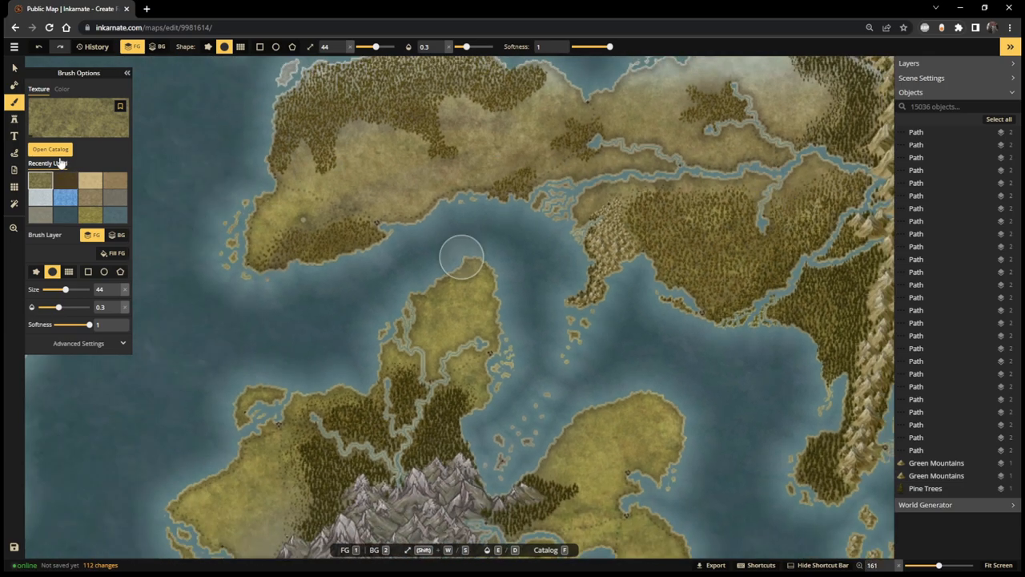
click(49, 149)
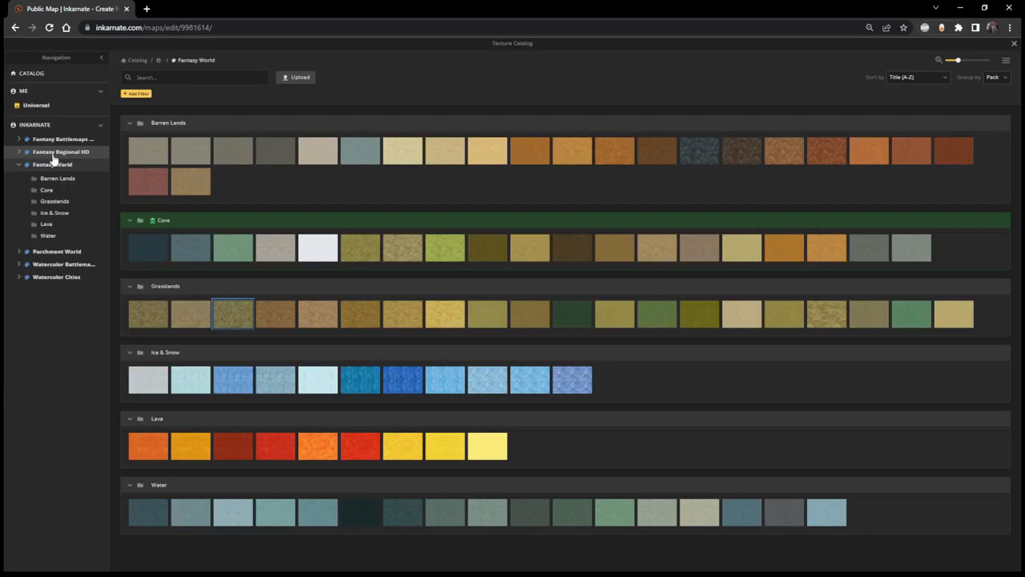
mouse_move(694, 326)
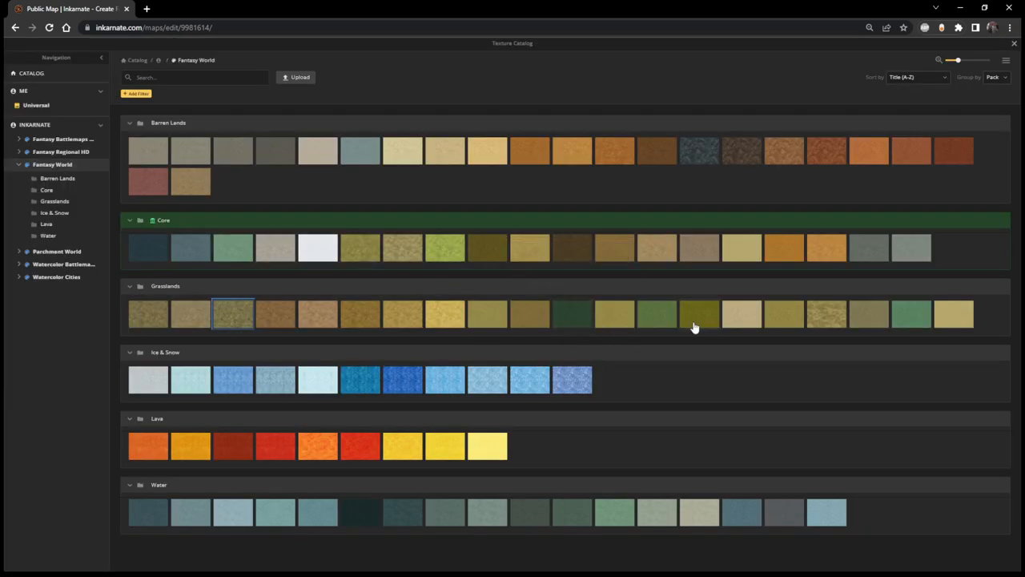
mouse_move(387, 446)
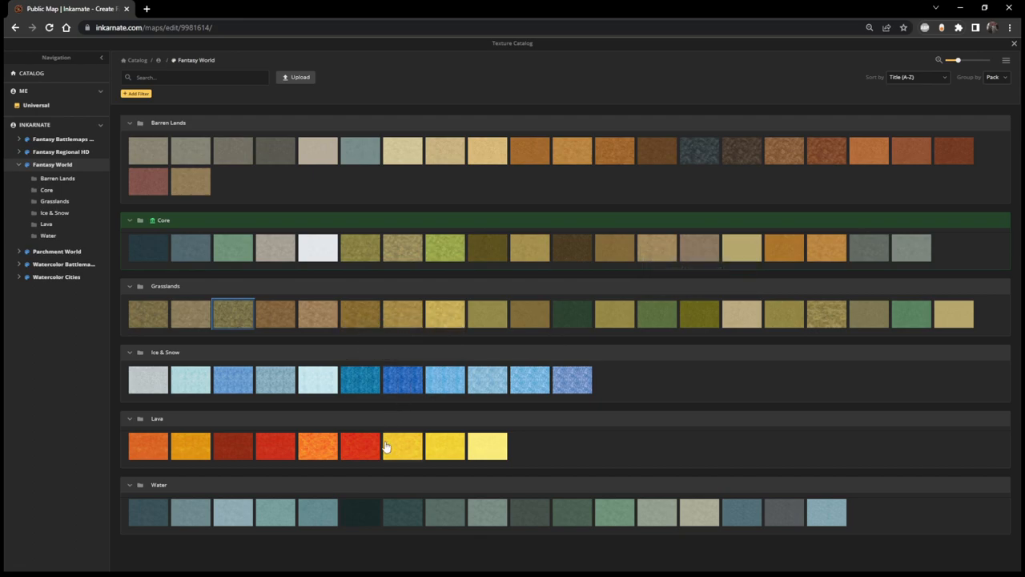
mouse_move(375, 252)
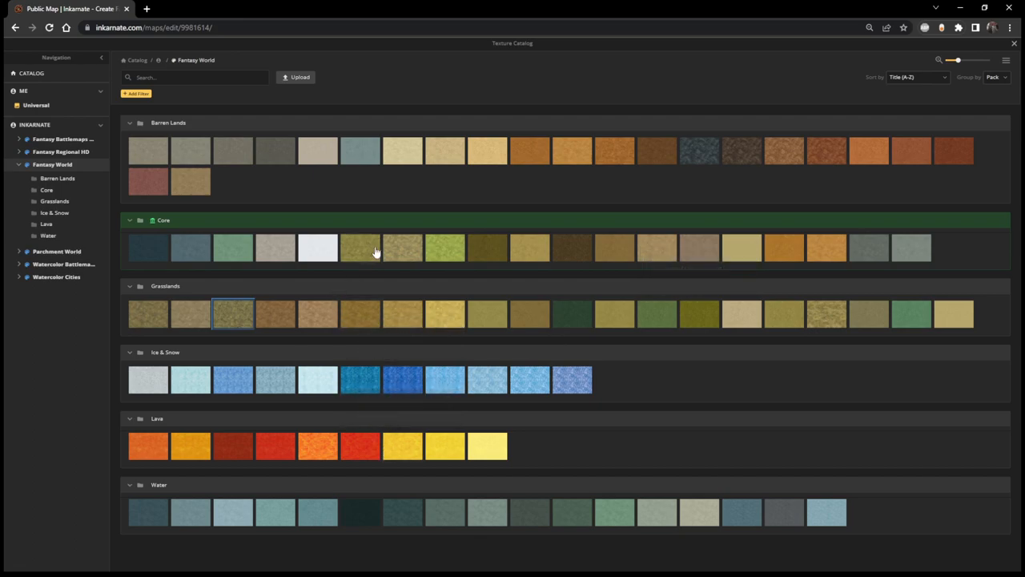
mouse_move(400, 251)
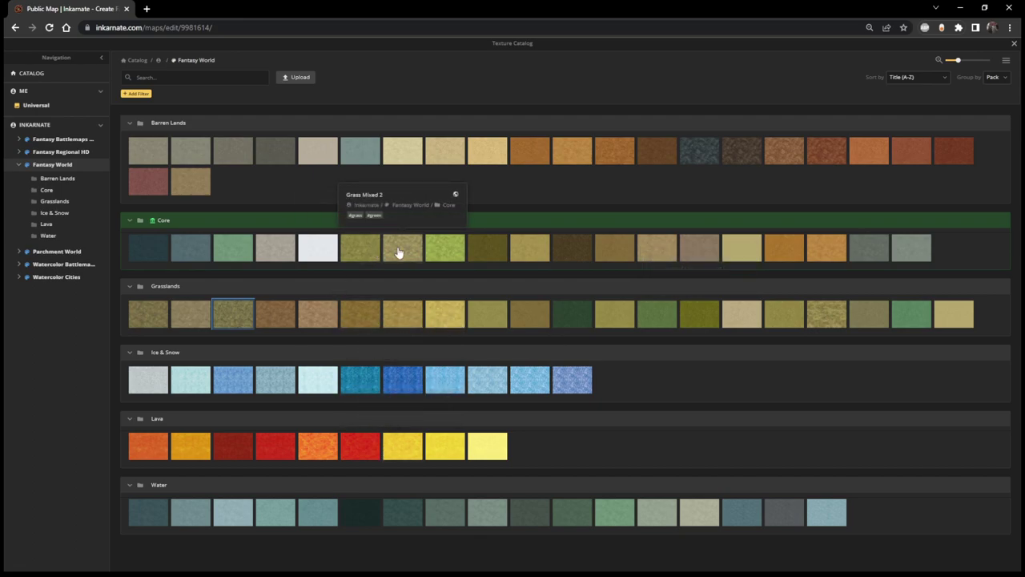
mouse_move(515, 251)
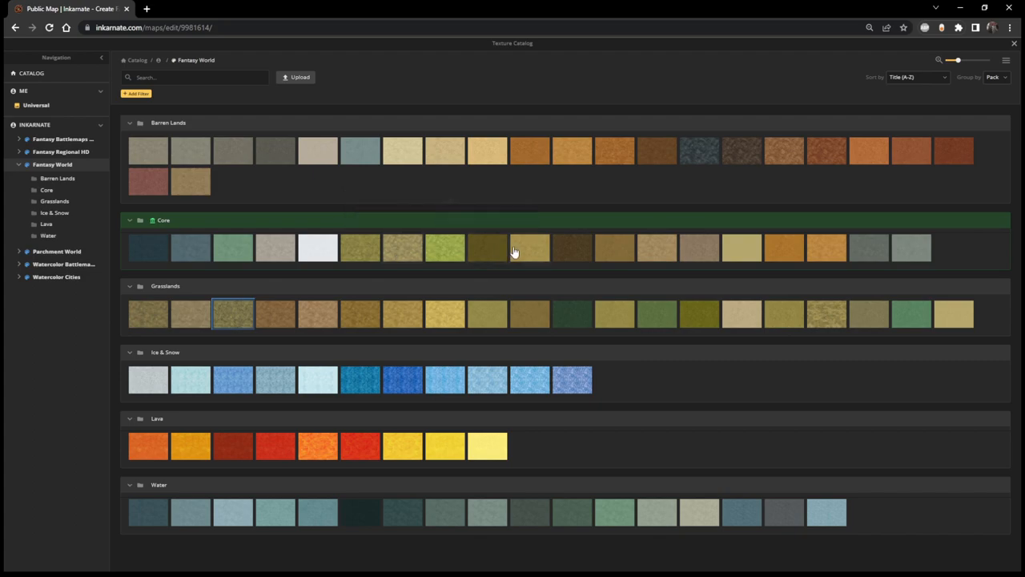
mouse_move(495, 250)
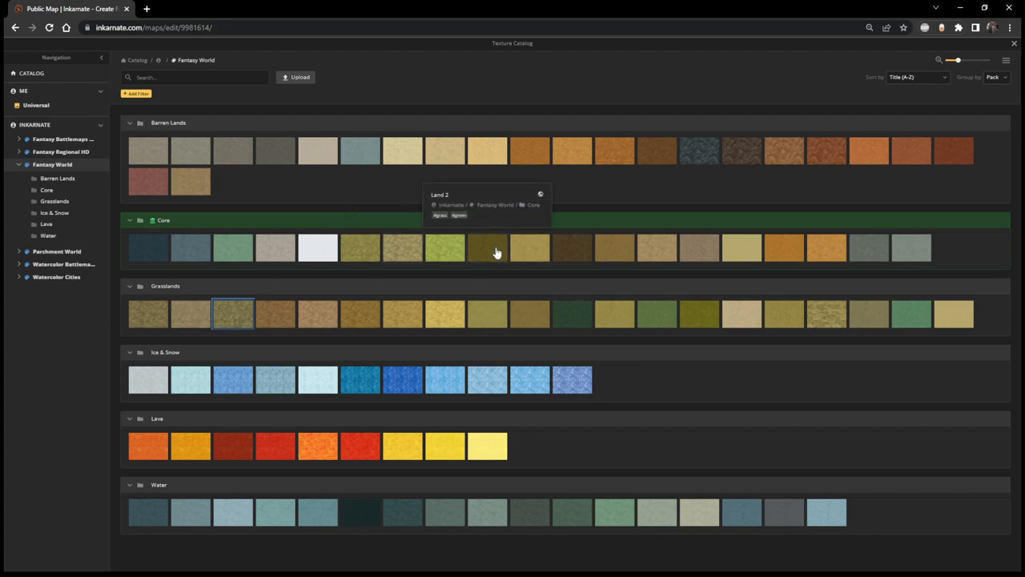
click(486, 246)
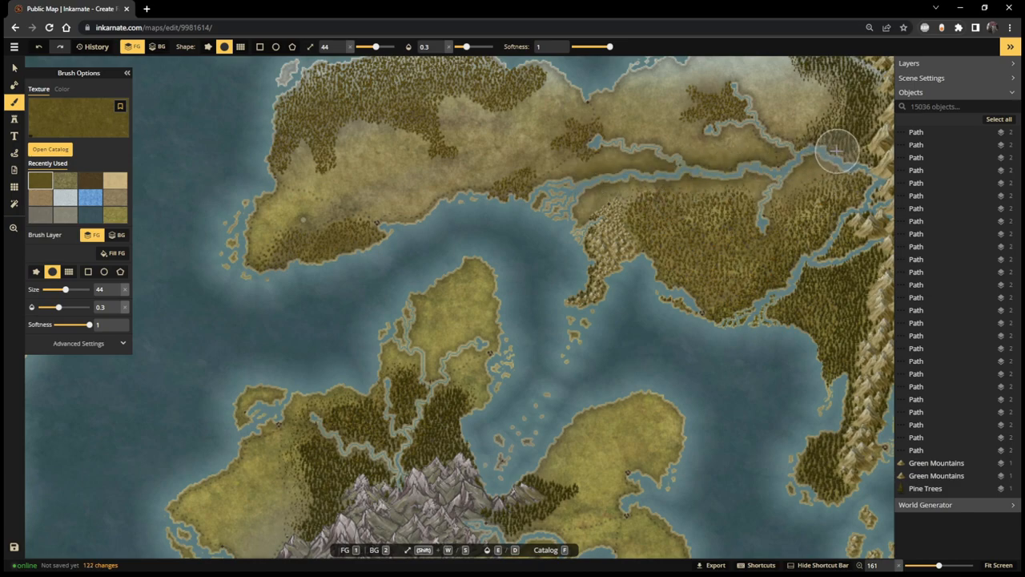
- Paint Land 2 along the northern river, the southern island's river and the mountain foothills
drag(837, 150, 564, 192)
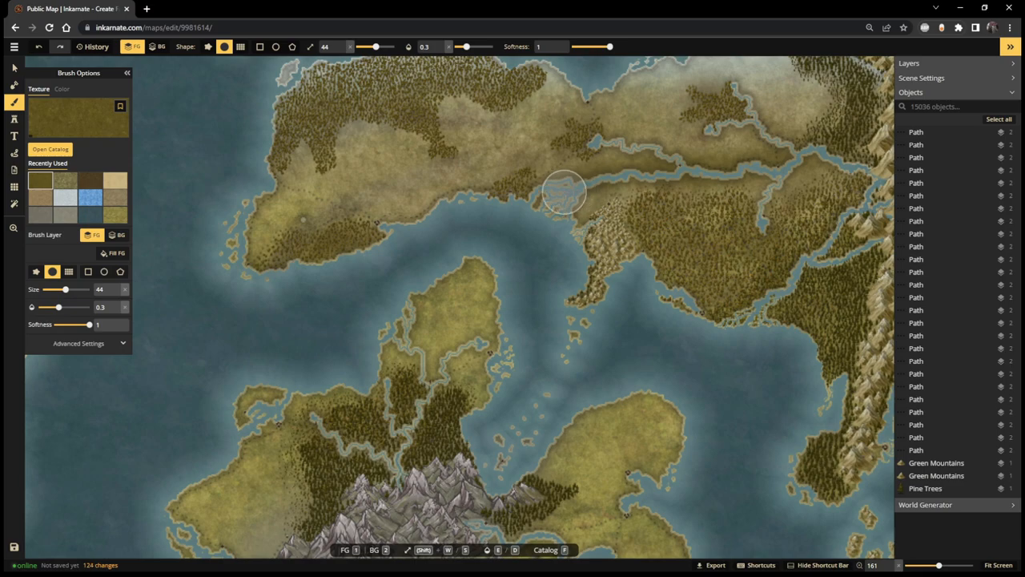
drag(564, 192, 749, 196)
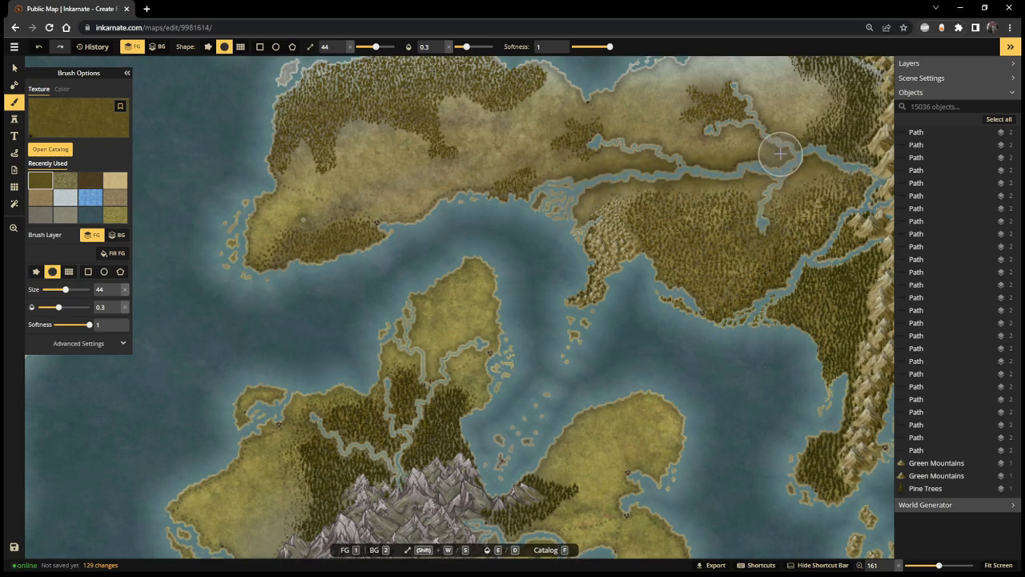
mouse_move(727, 99)
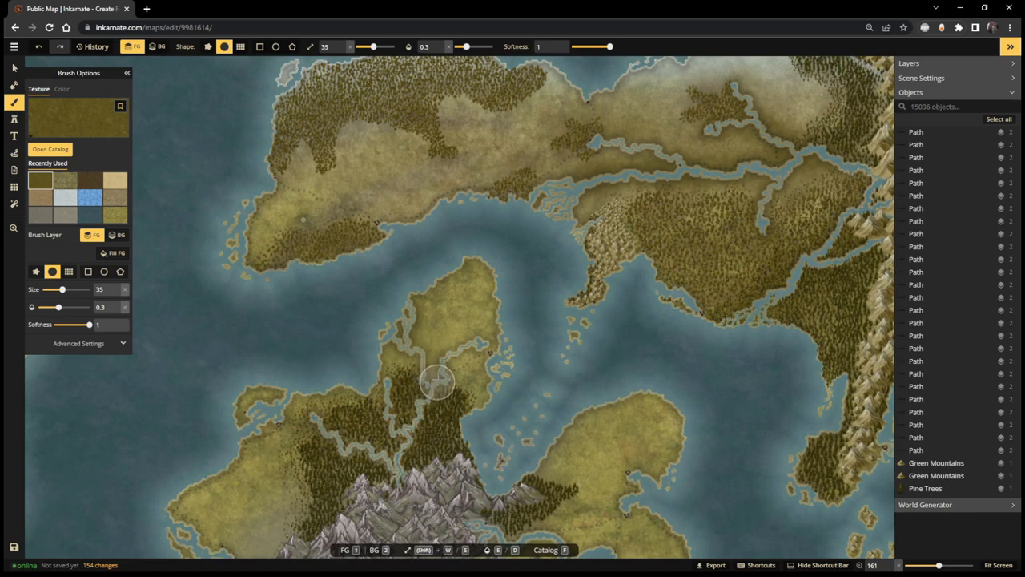
drag(437, 382, 464, 346)
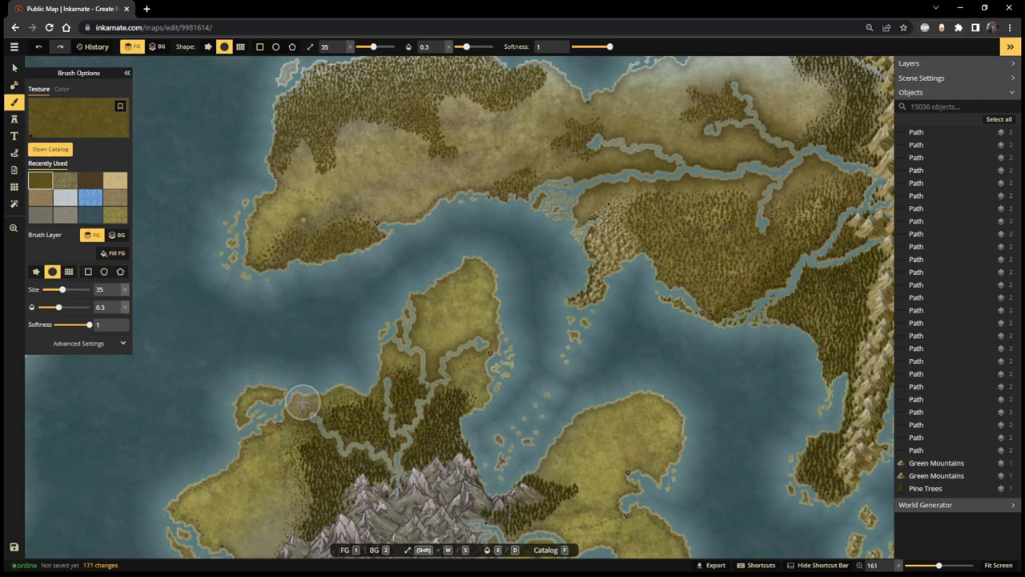
mouse_move(415, 341)
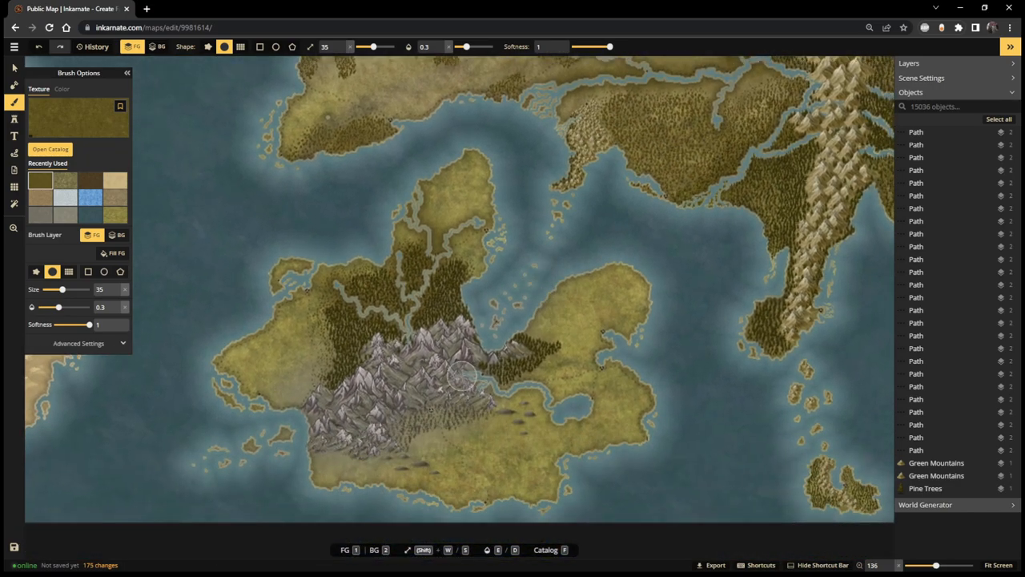
drag(460, 376, 493, 389)
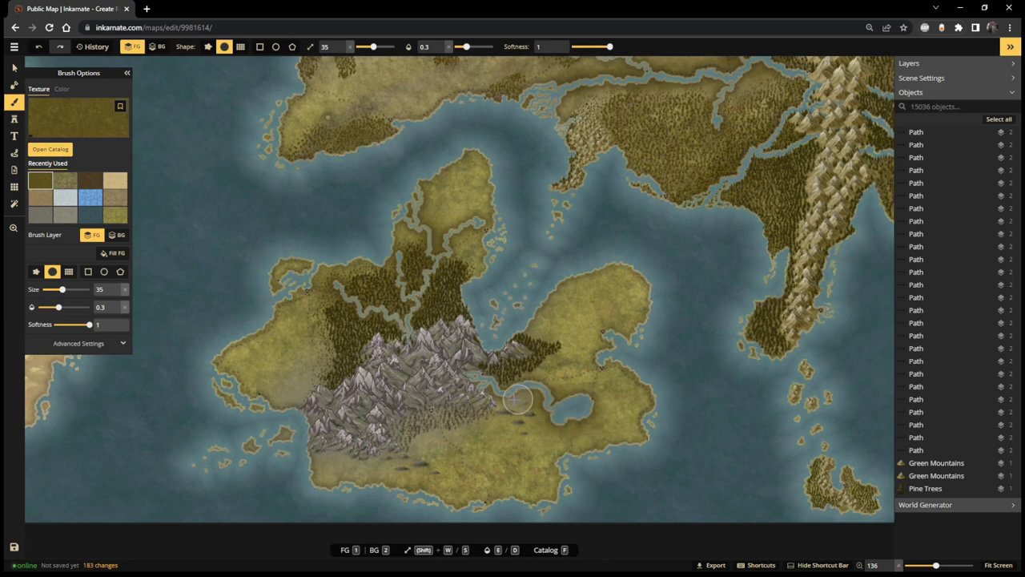
drag(517, 398, 576, 401)
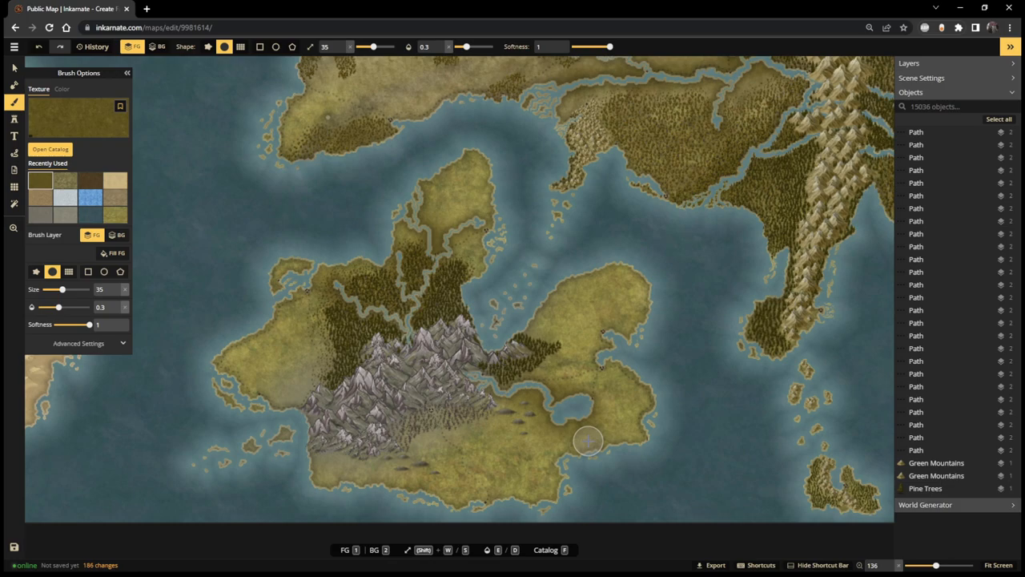
mouse_move(15, 546)
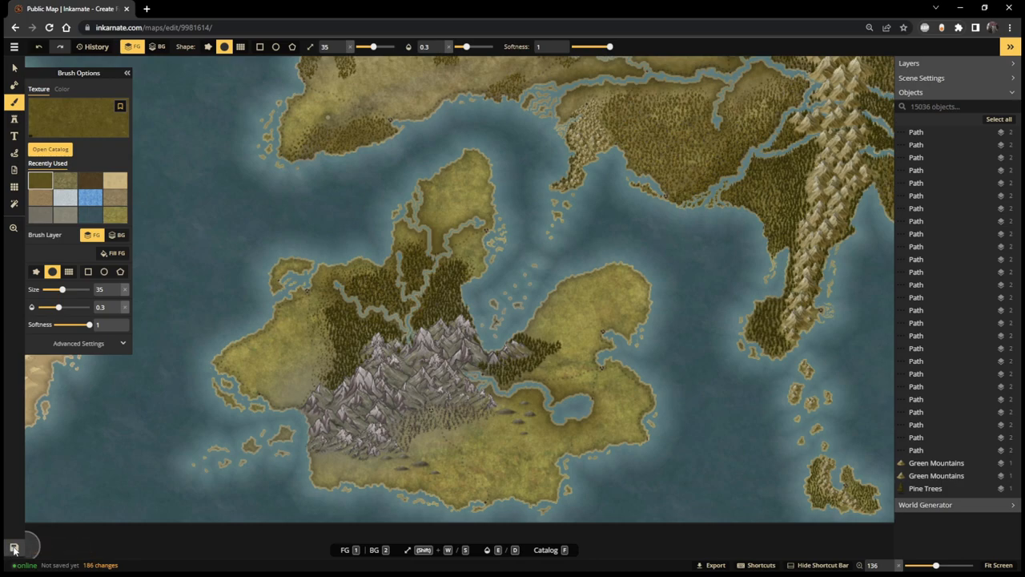
- Save the map and return to the Your Maps library
click(13, 548)
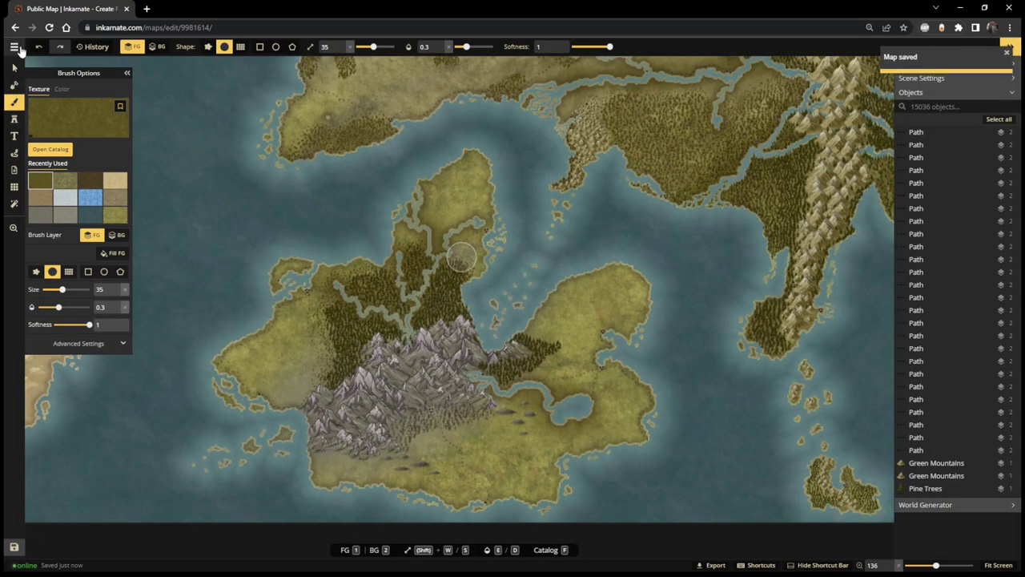
click(14, 44)
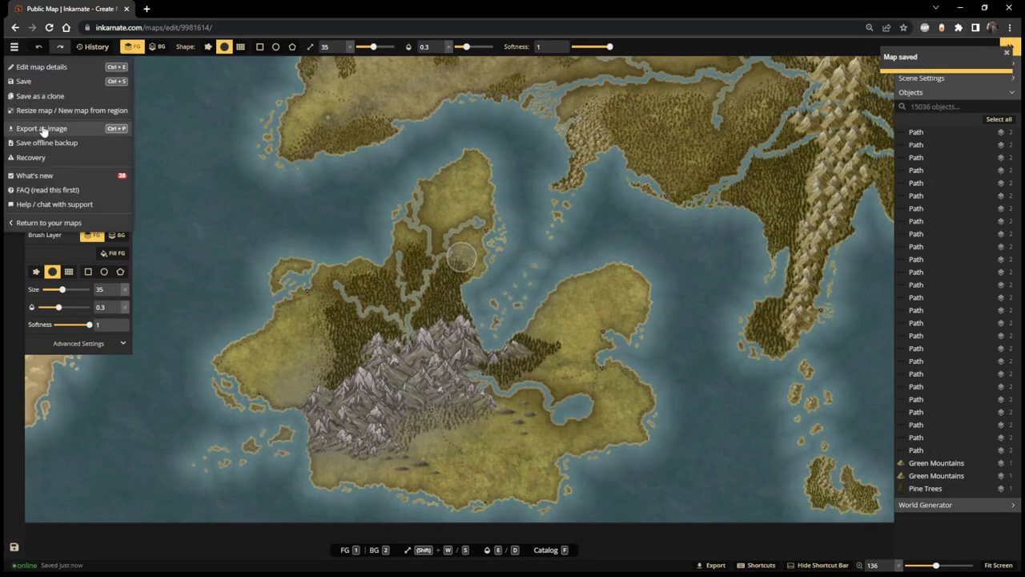
click(49, 222)
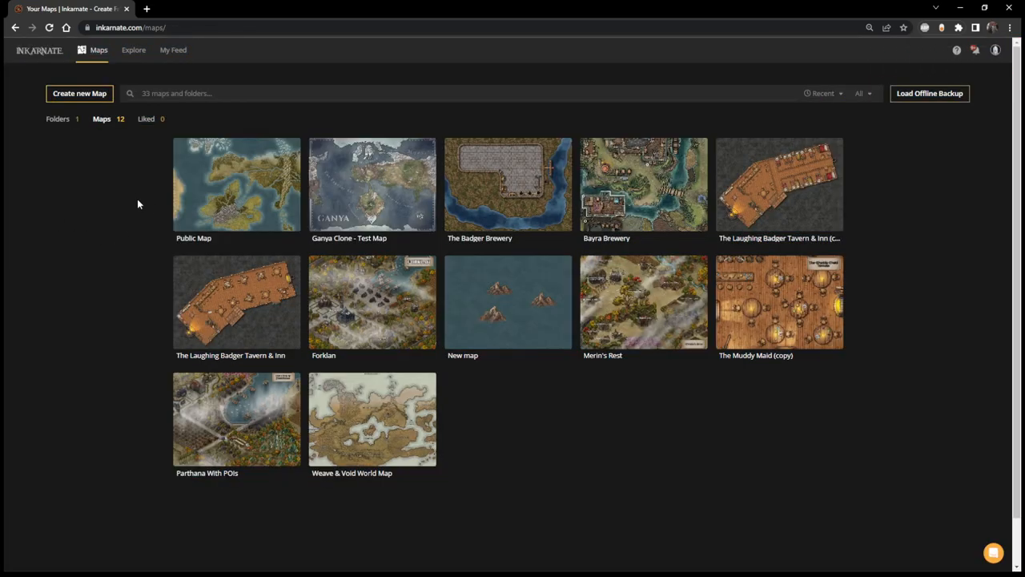
- Reopen Public Map at Ultra (4K) resolution
click(372, 184)
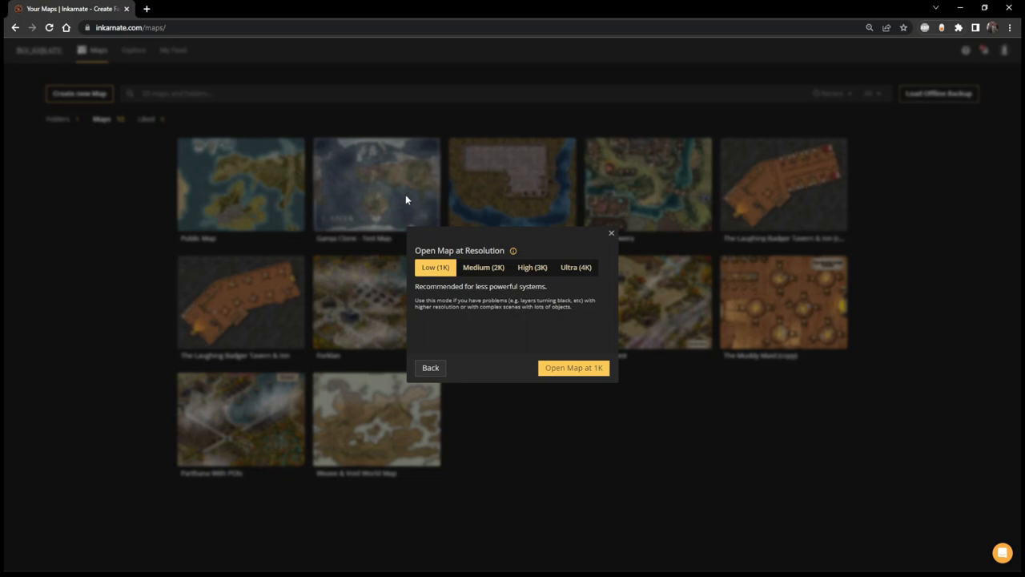
click(573, 367)
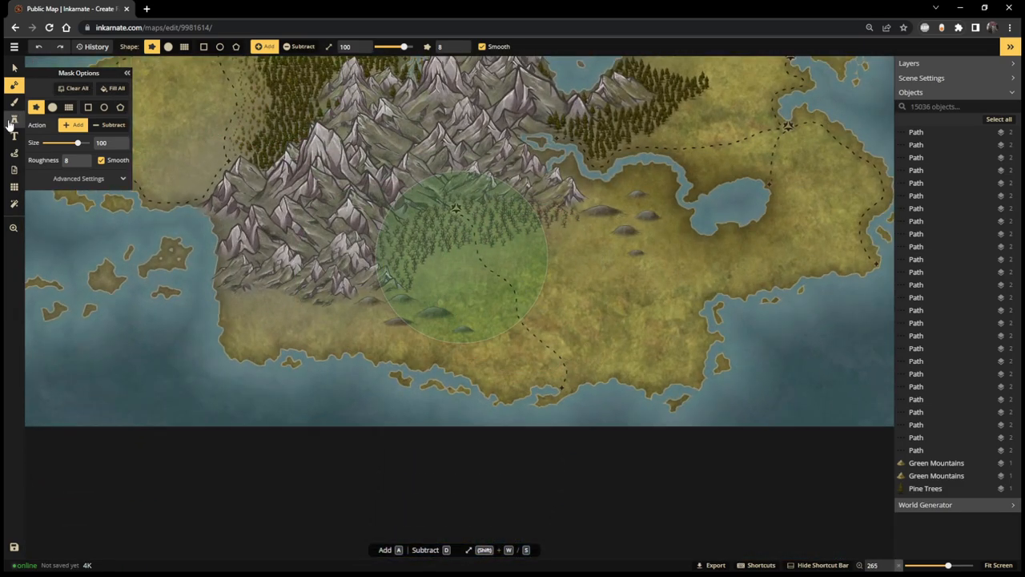
- Switch to the Brush tool for painting textures
click(11, 135)
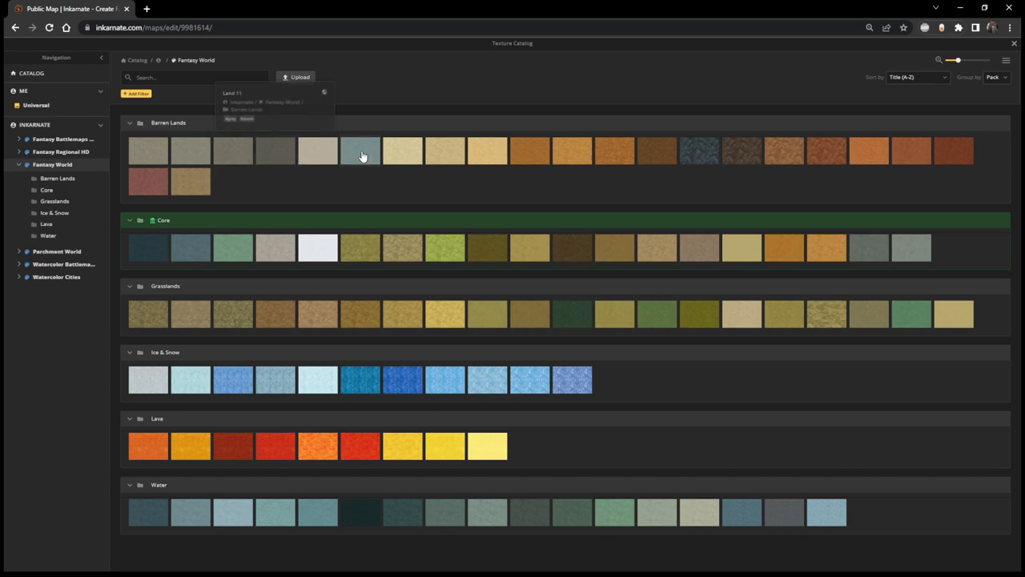
mouse_move(443, 171)
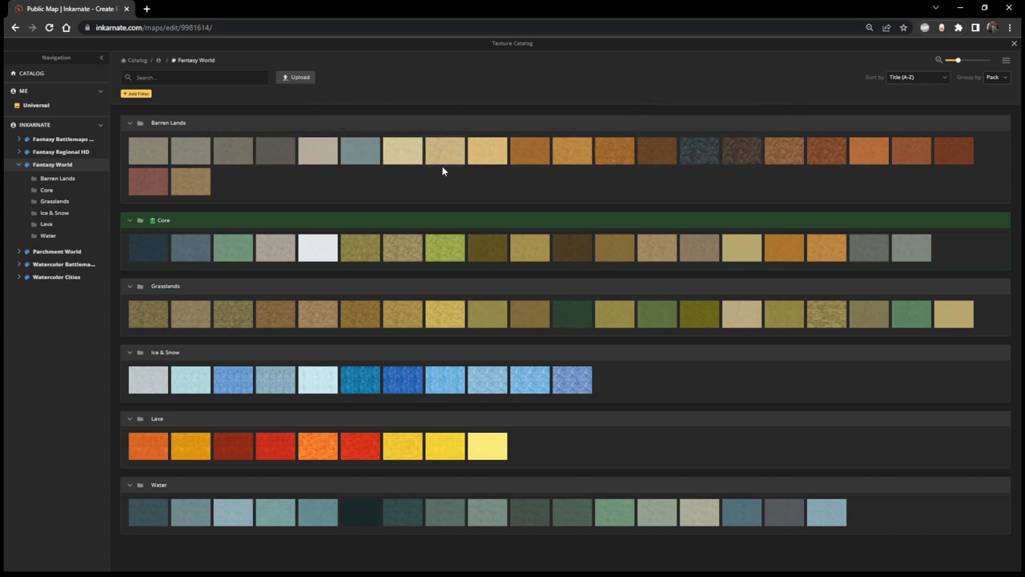
mouse_move(272, 153)
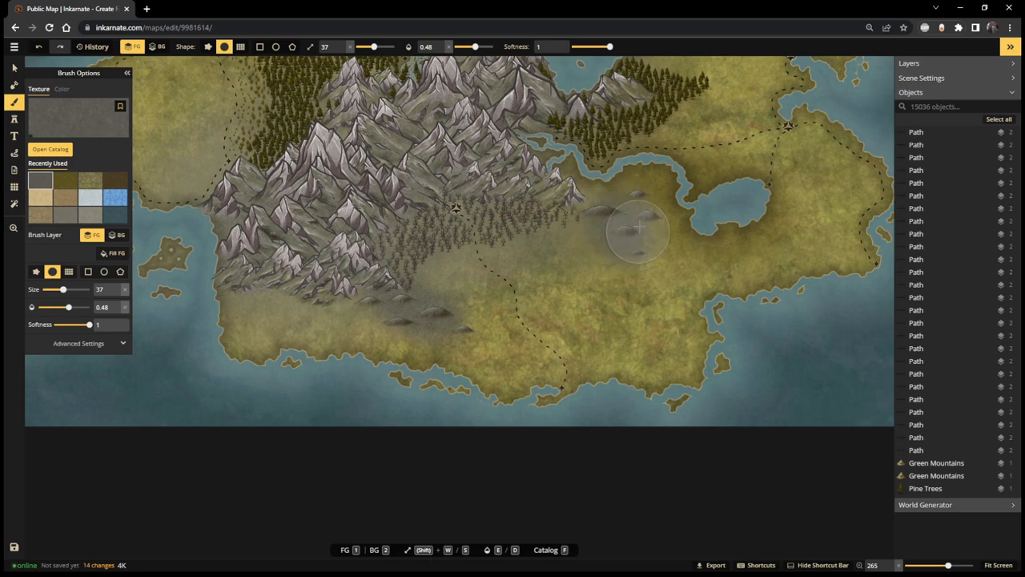
- Paint gray barren texture across the southern plain and into the mountain foothills
drag(637, 232, 576, 220)
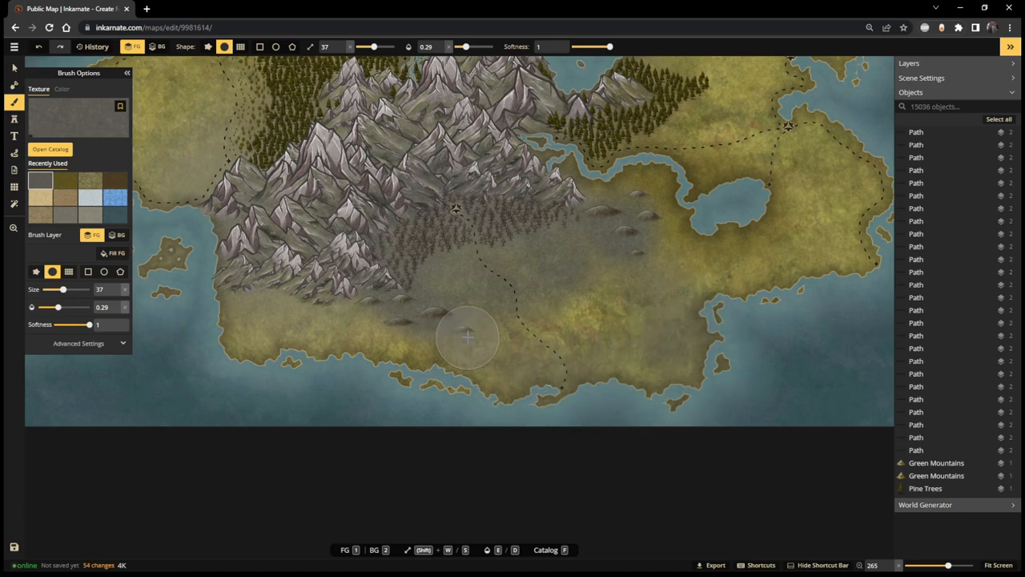
drag(467, 336, 591, 324)
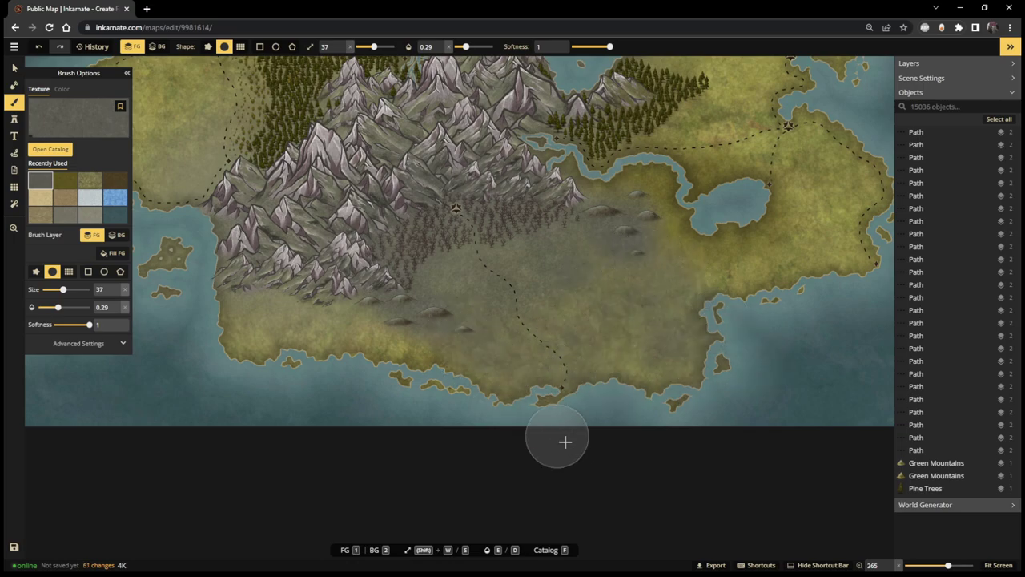
click(476, 249)
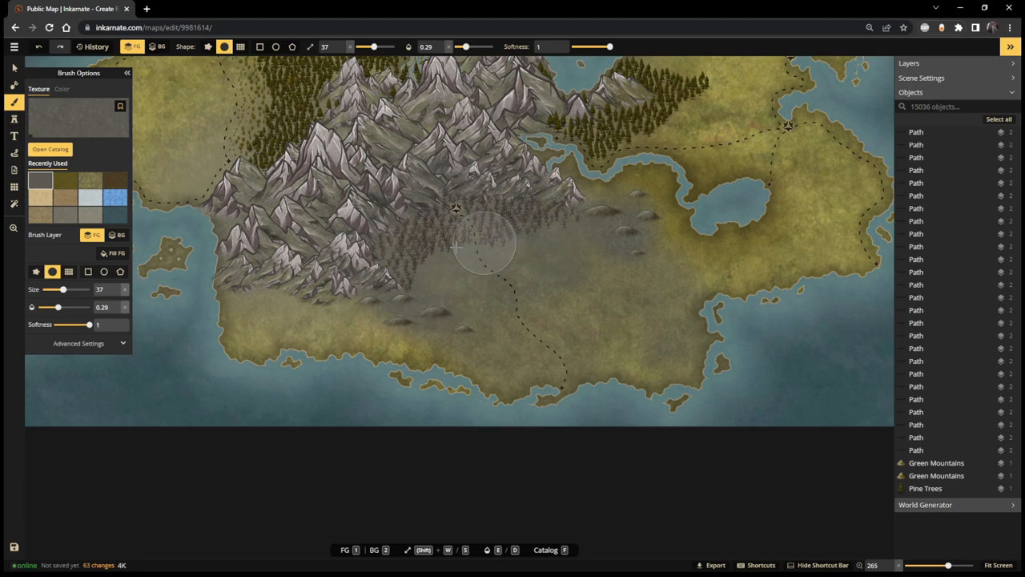
drag(484, 240, 568, 221)
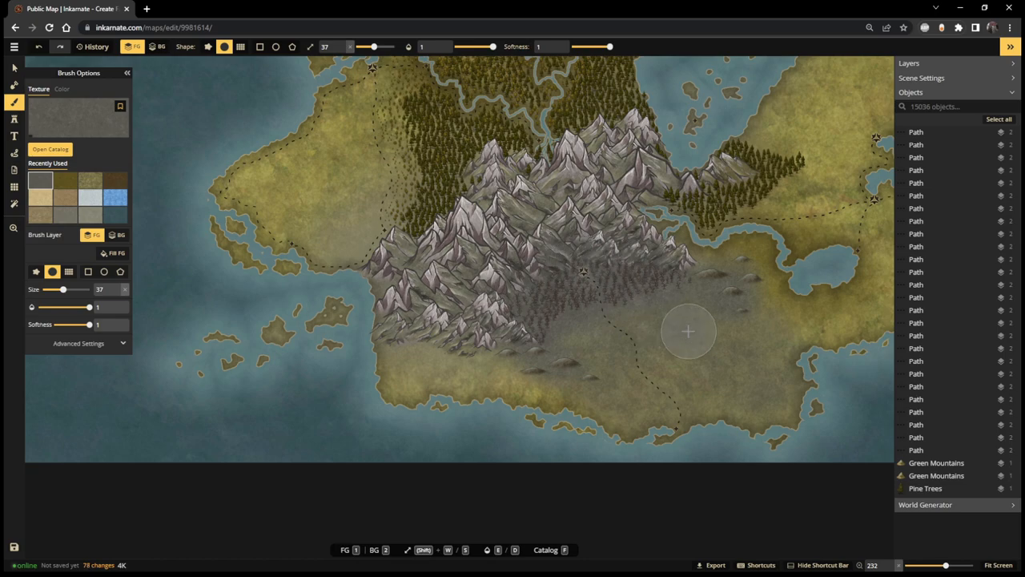
- Zoom out and browse the texture catalog for another barren texture
scroll(down, 3)
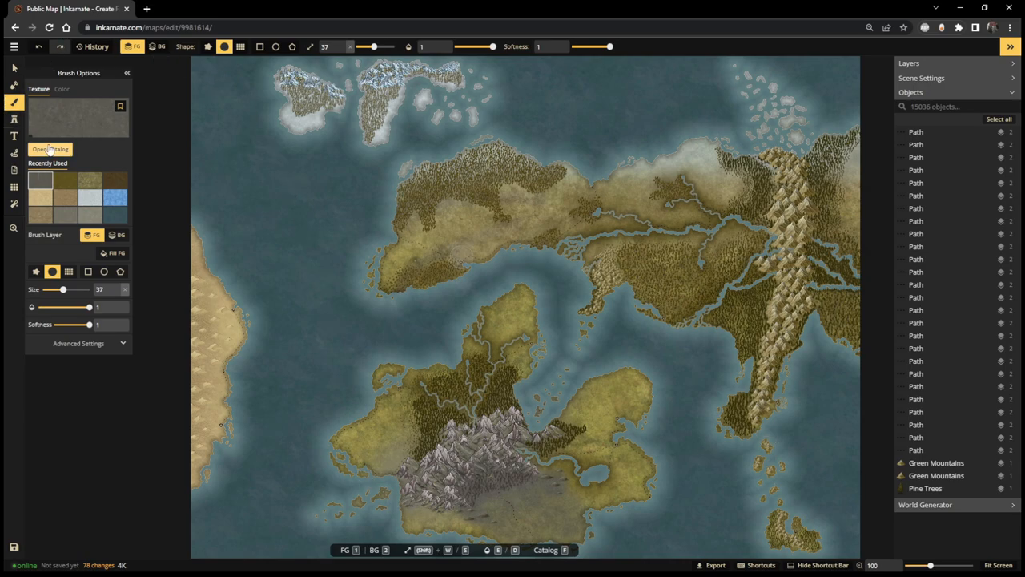
click(49, 149)
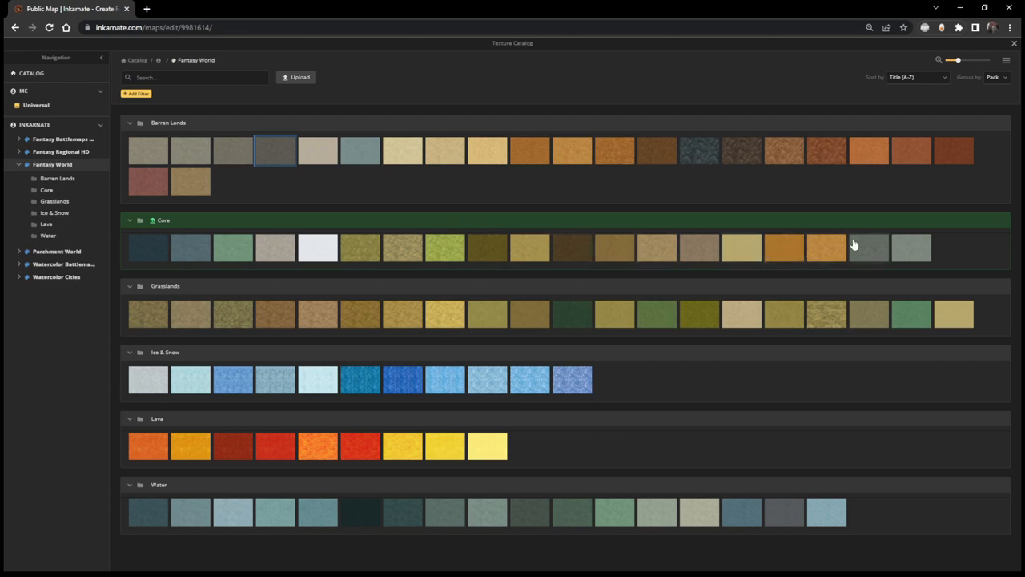
mouse_move(857, 244)
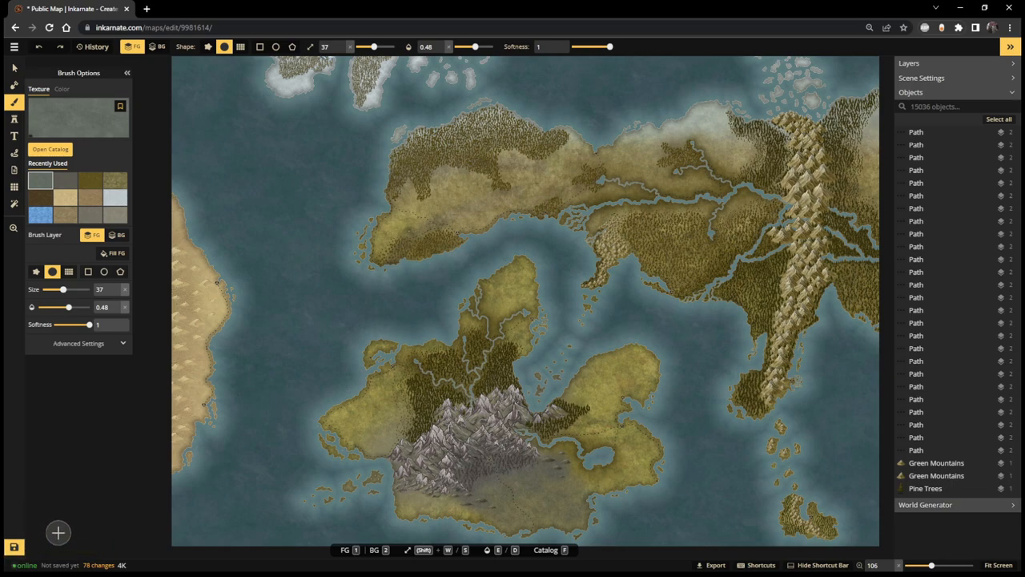
mouse_move(11, 545)
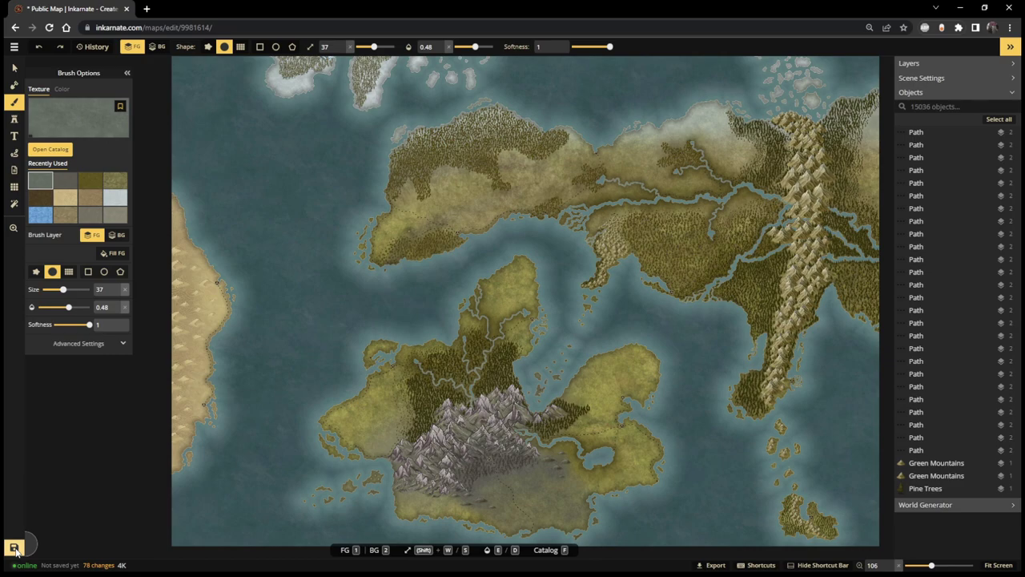
- Save the map with the grayed southern plains
click(15, 547)
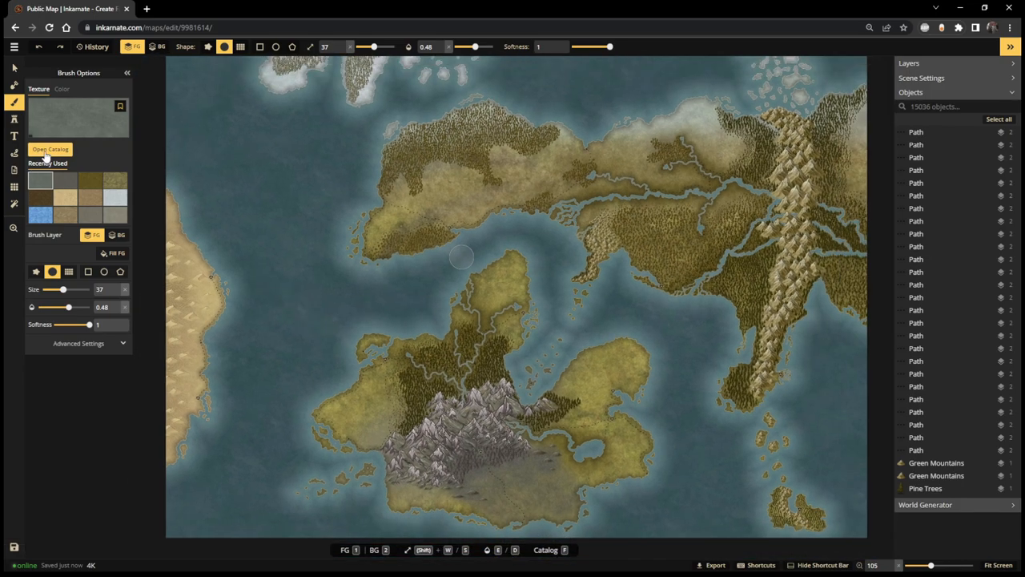
- Pick Grass Mixed 2 and lightly paint the land and eastern mountain foothills
click(50, 150)
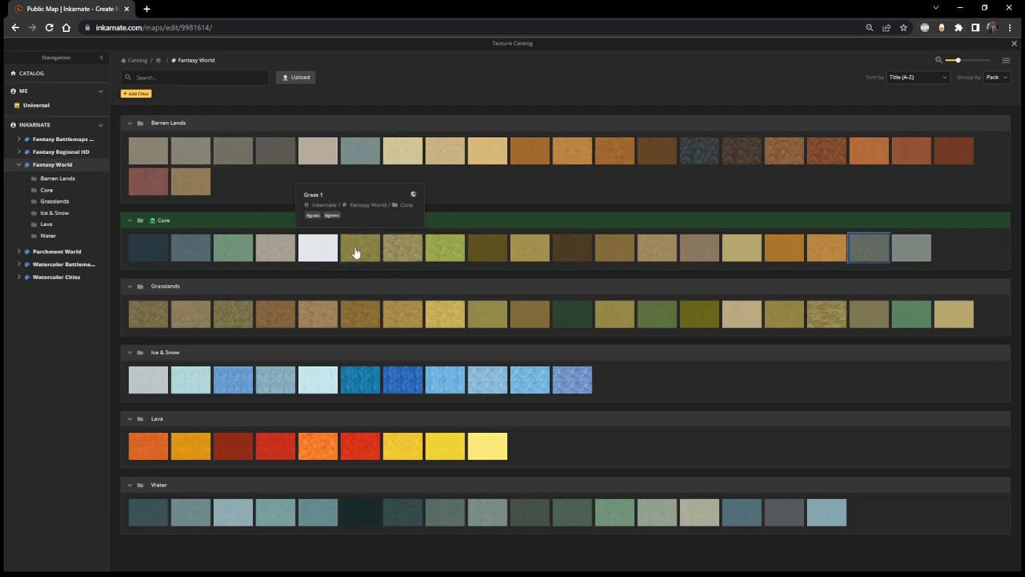
mouse_move(392, 248)
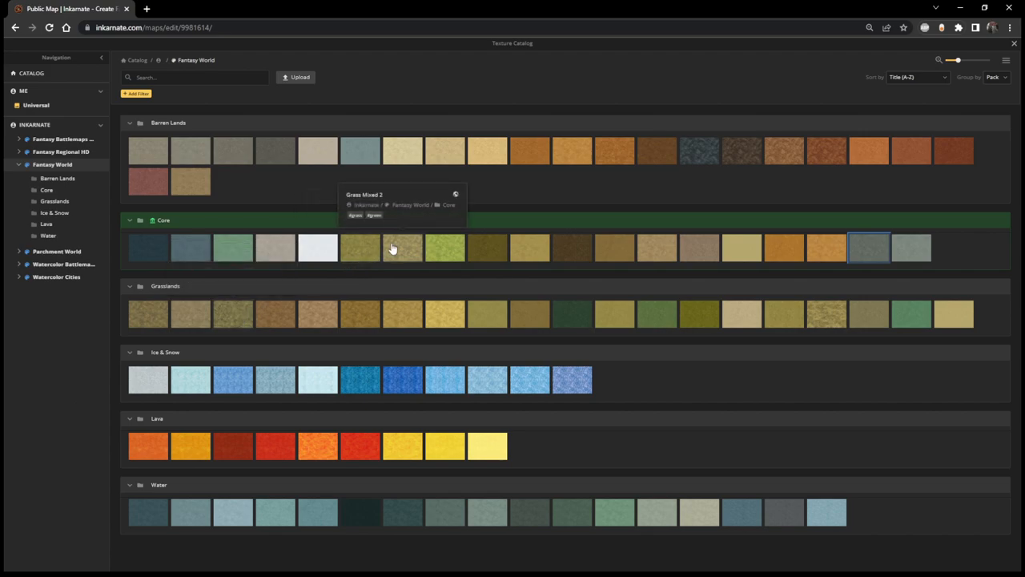
mouse_move(665, 313)
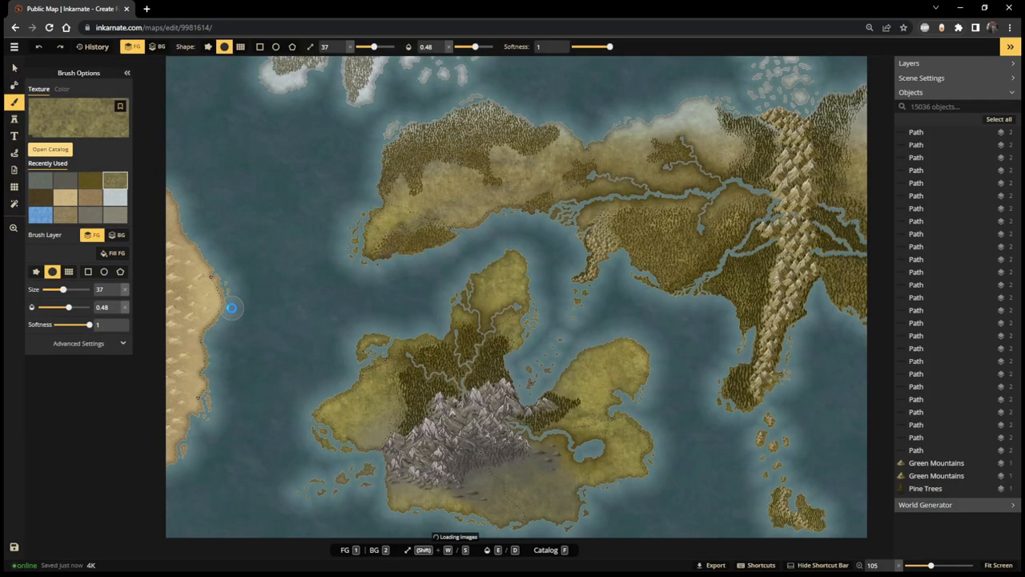
drag(477, 46, 466, 45)
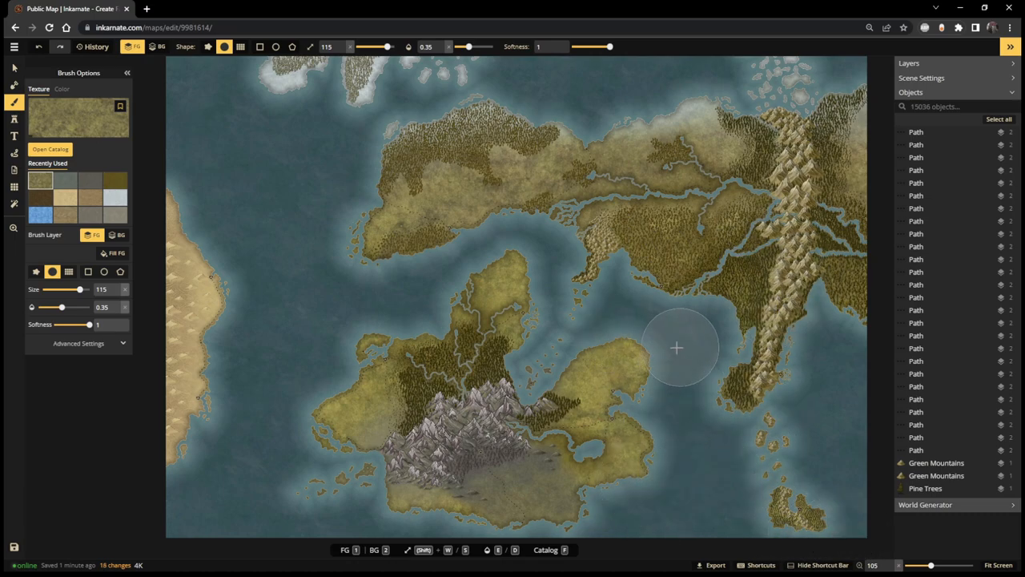
drag(677, 347, 613, 472)
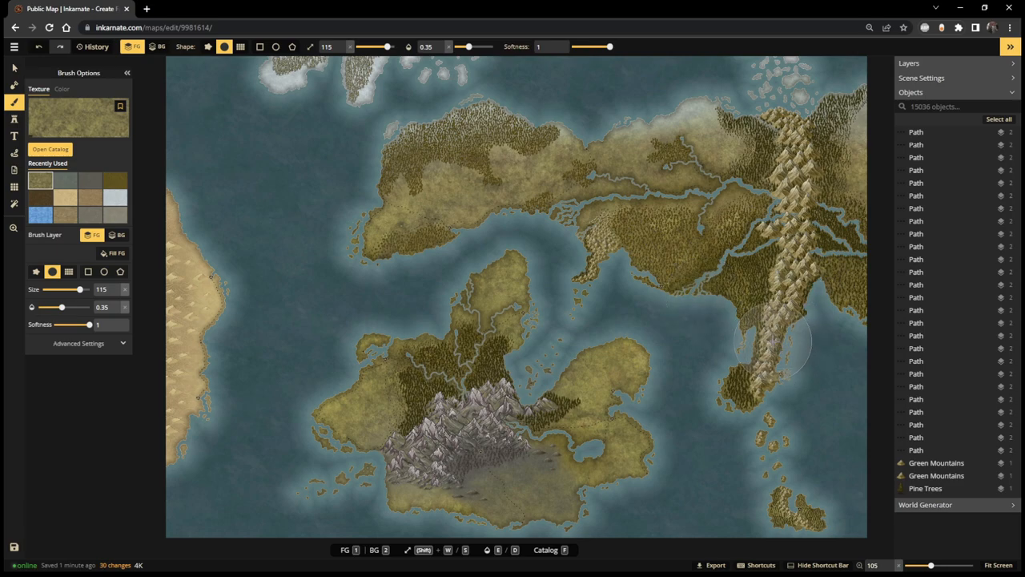
mouse_move(754, 352)
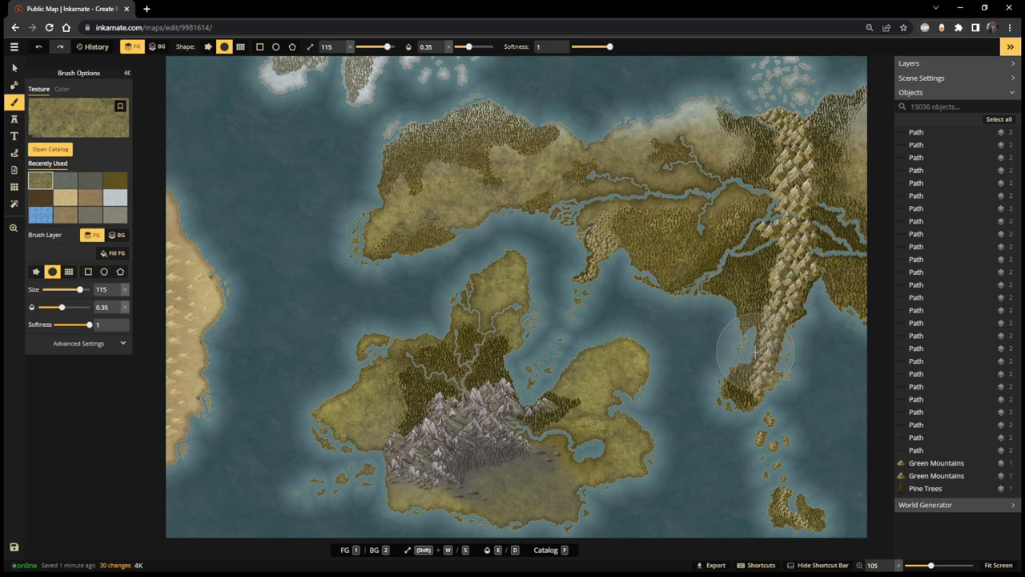
click(753, 352)
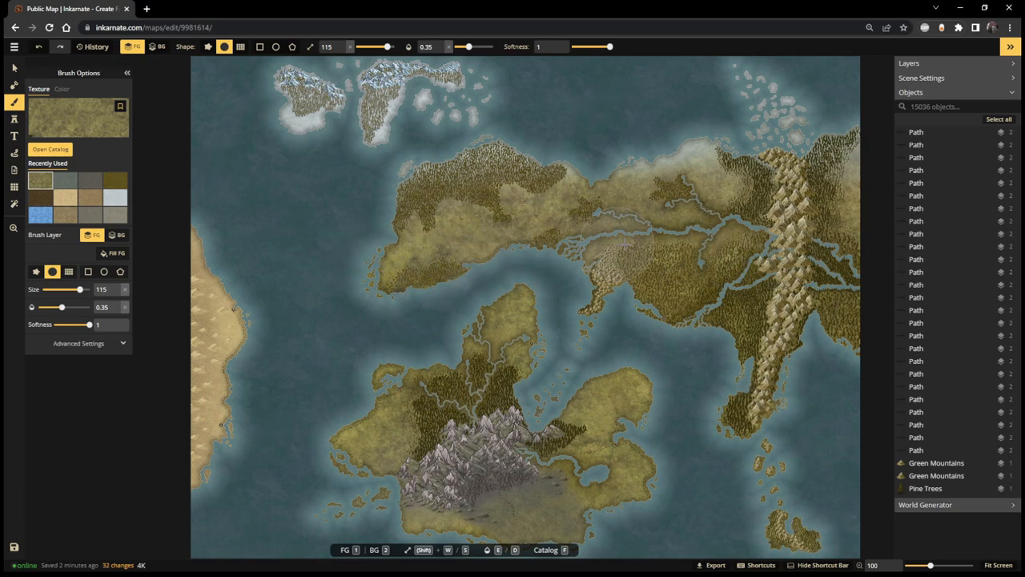
- Stamp grass onto the southeastern islands, eastern foothills, southern mountains and northern coast
click(789, 537)
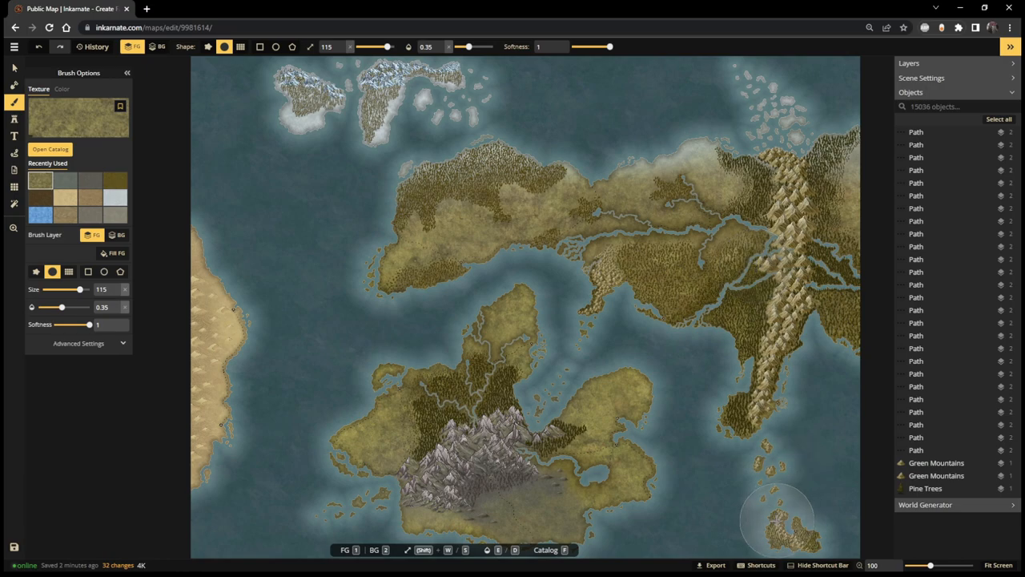
click(565, 276)
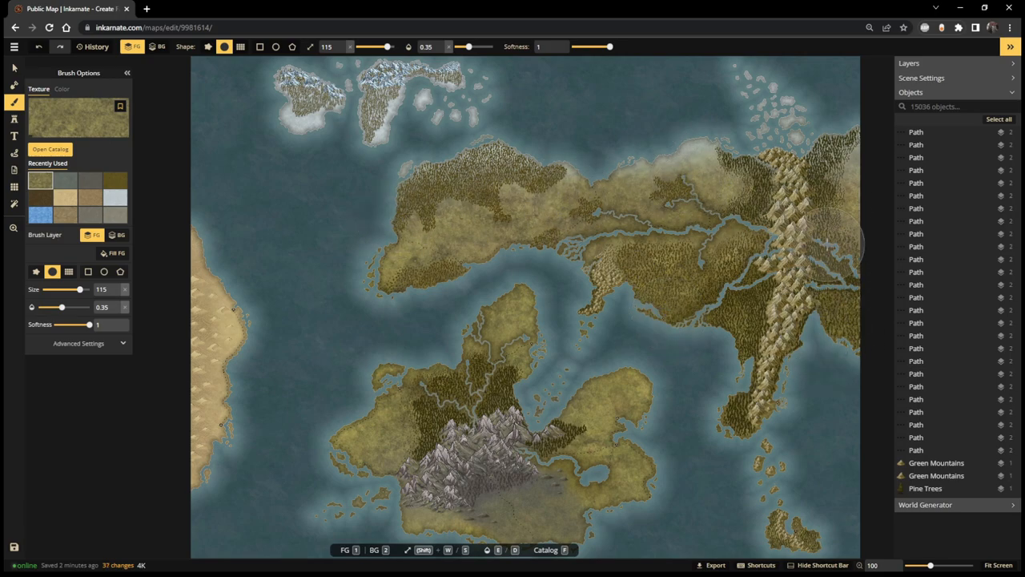
click(823, 316)
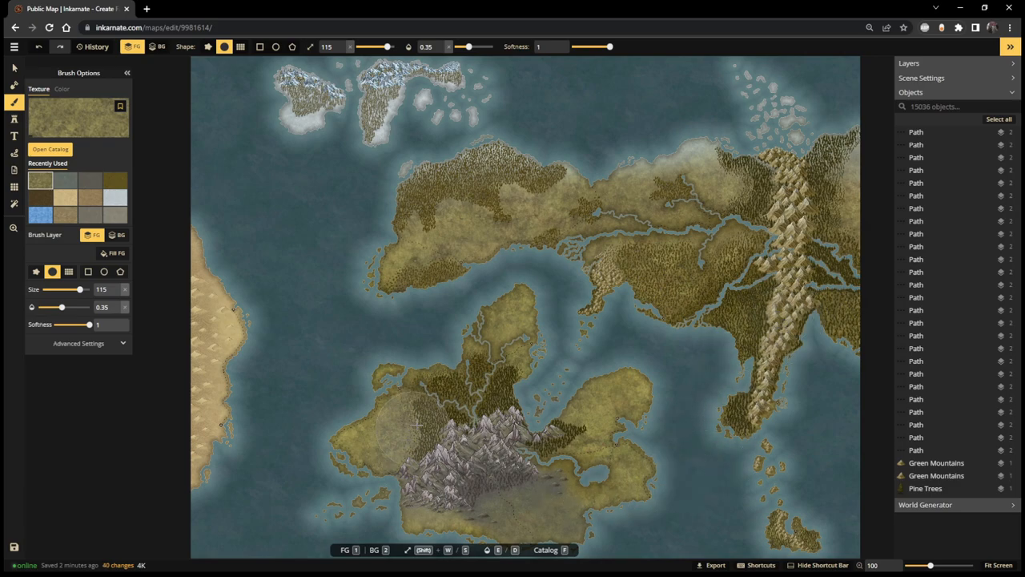
click(785, 472)
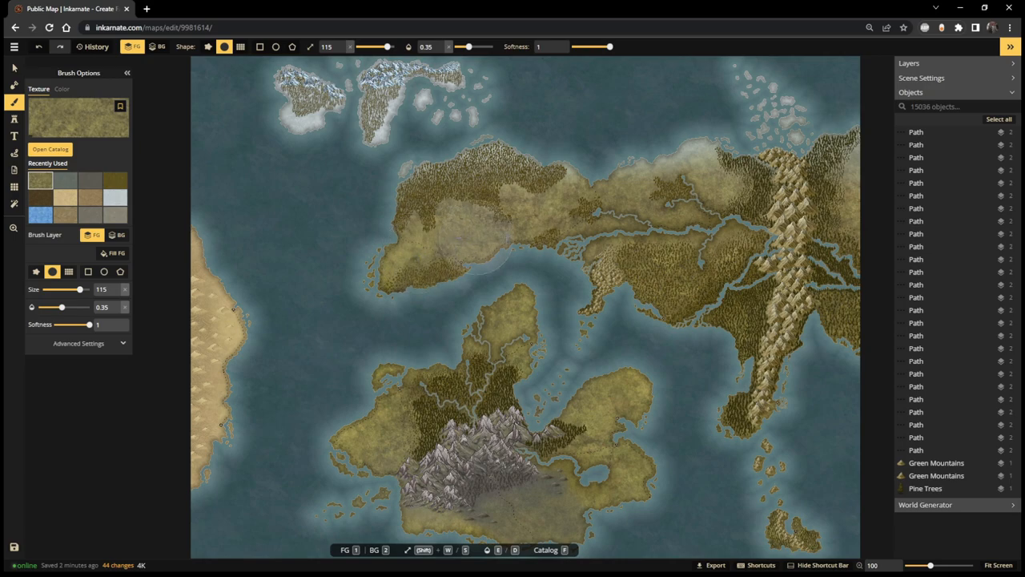
click(783, 449)
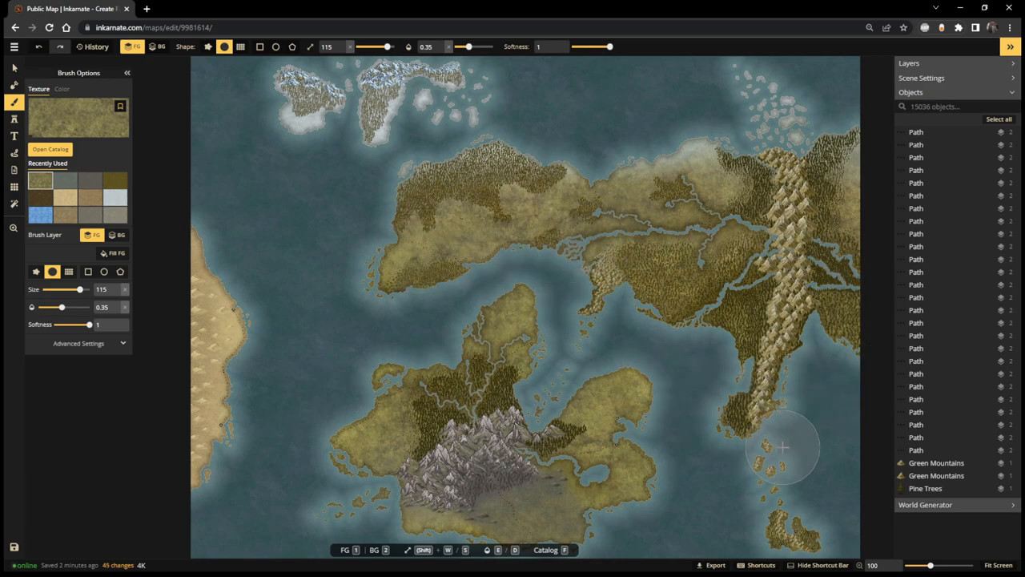